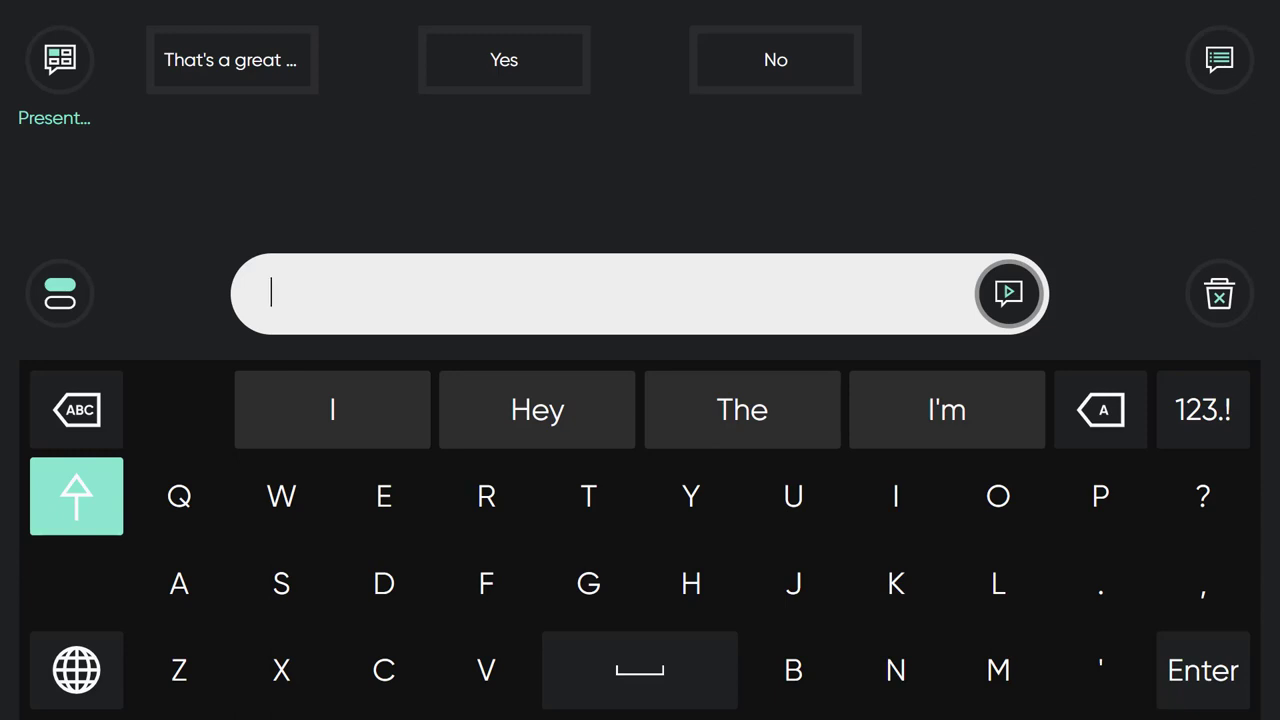
Step: Show the Presentation topic's saved phrases and speak the thank-you message aloud
click(1219, 59)
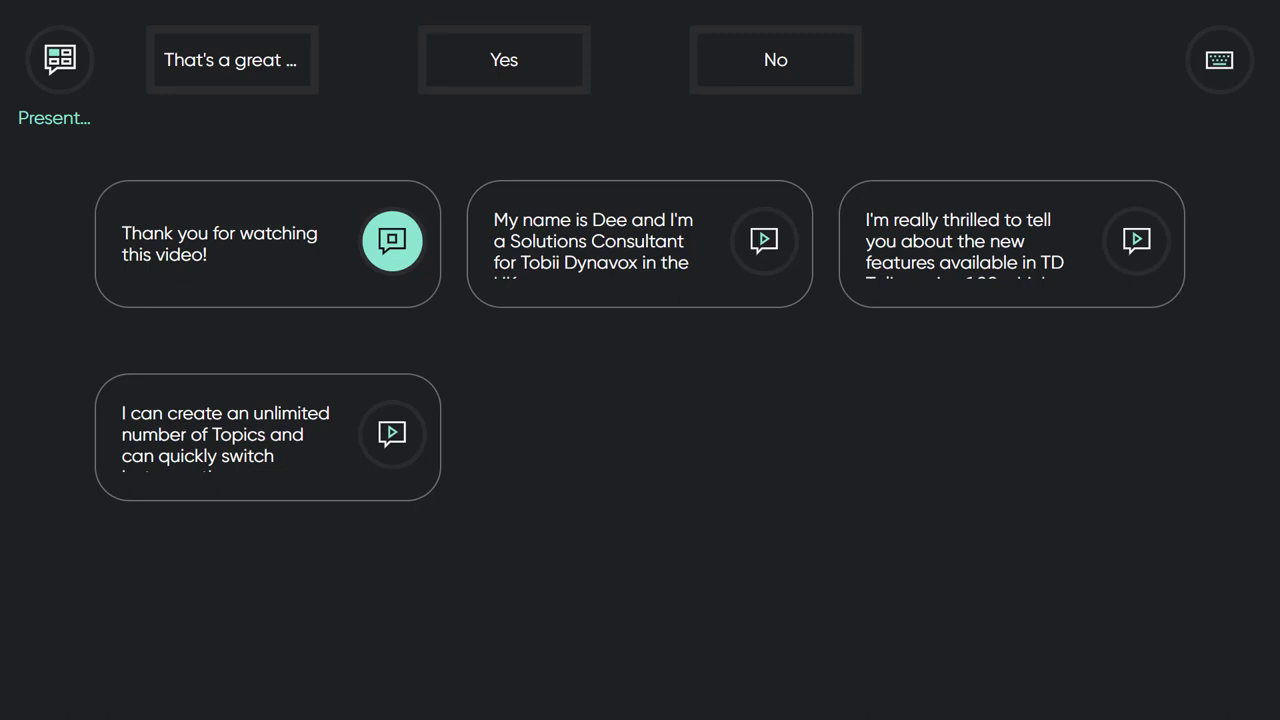
click(764, 241)
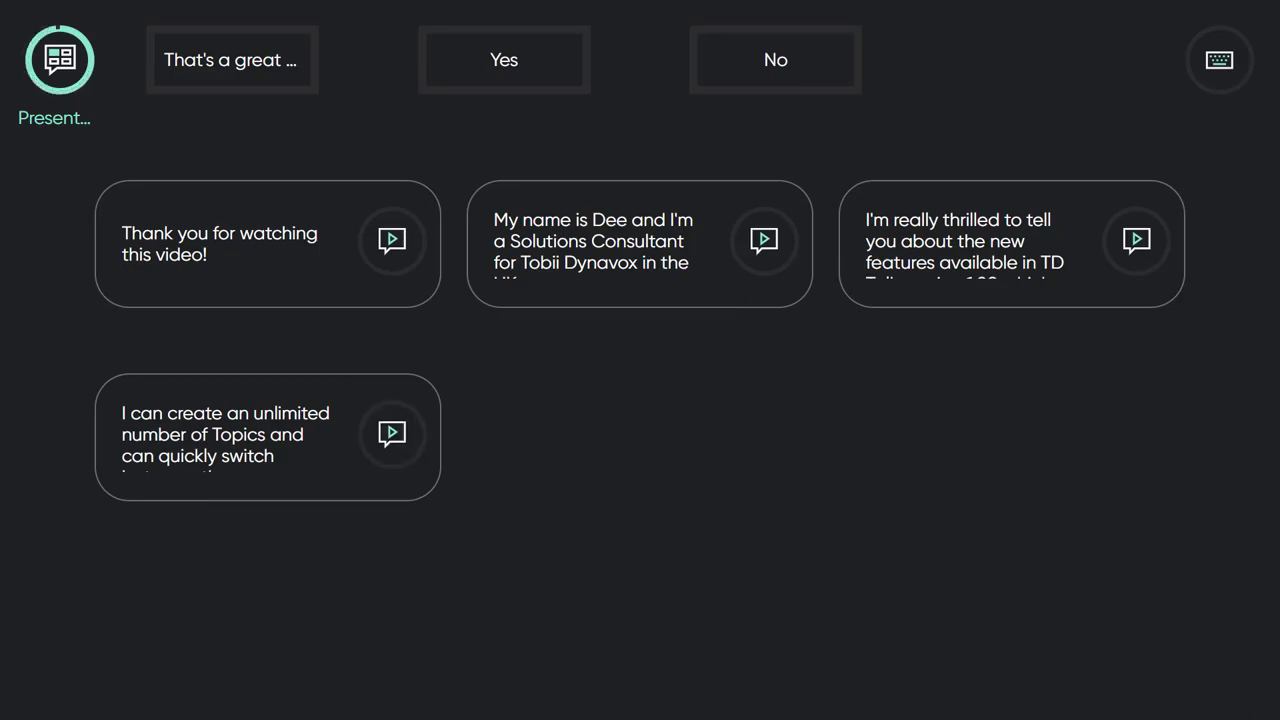
Step: Switch to the General topic and speak the phrase 'Tell me more'
click(58, 59)
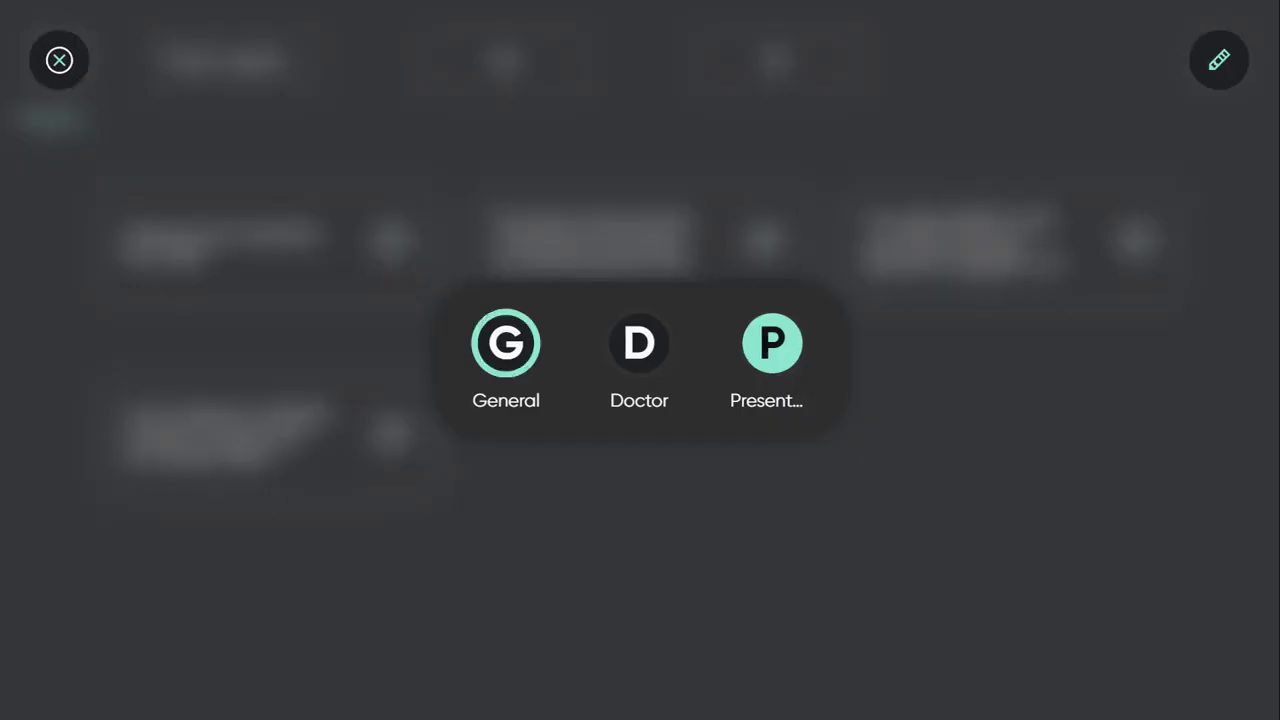
click(505, 343)
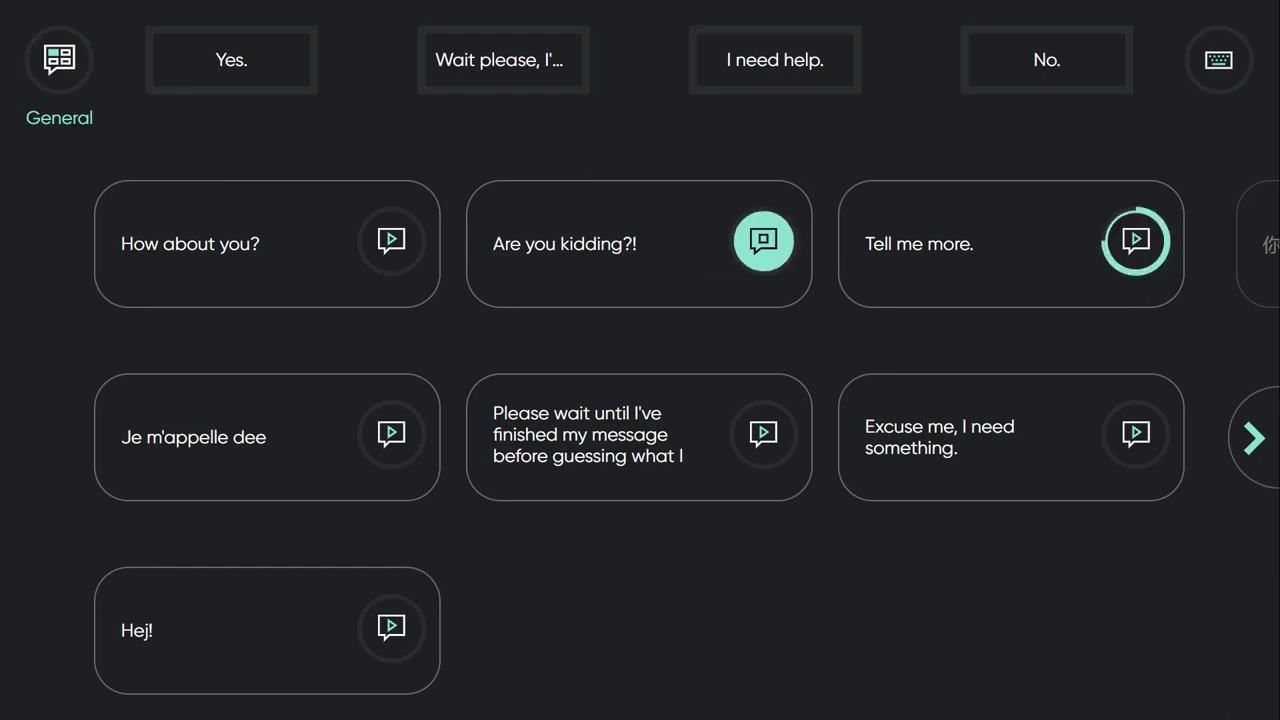
click(1219, 60)
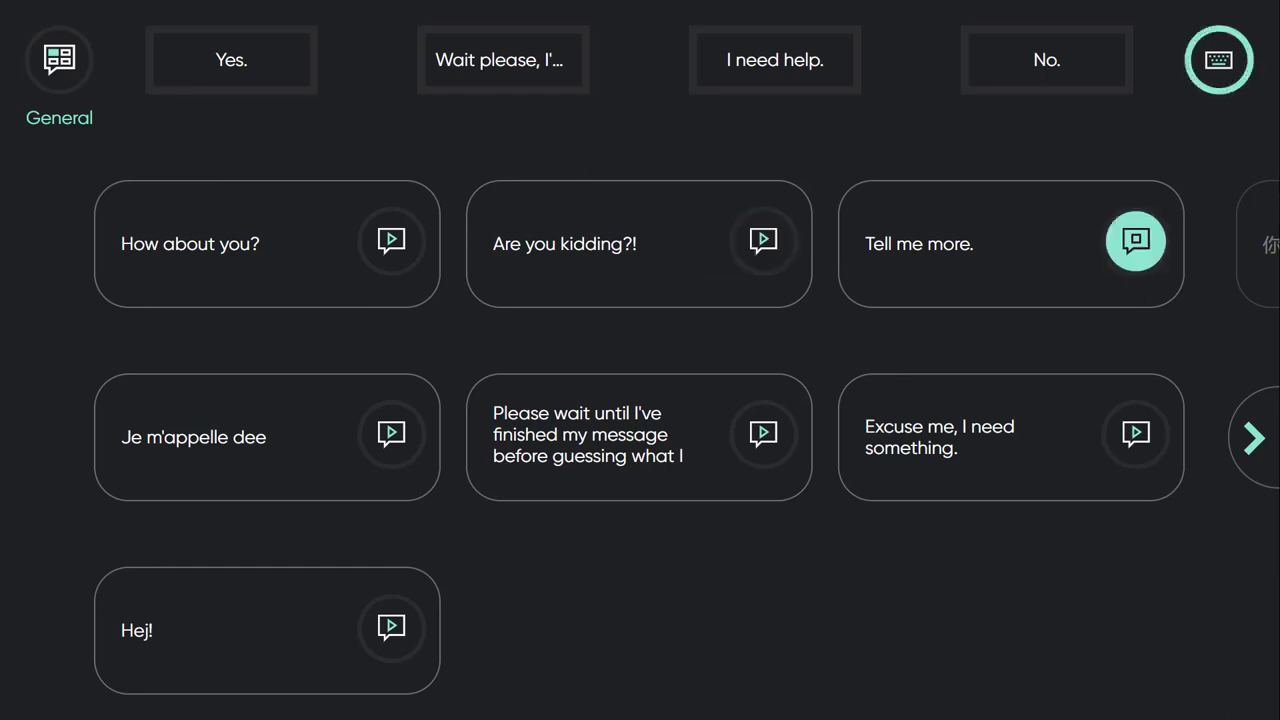
Step: Return to the keyboard, speak the quick reply 'Yes', and open the Topics settings
click(1219, 60)
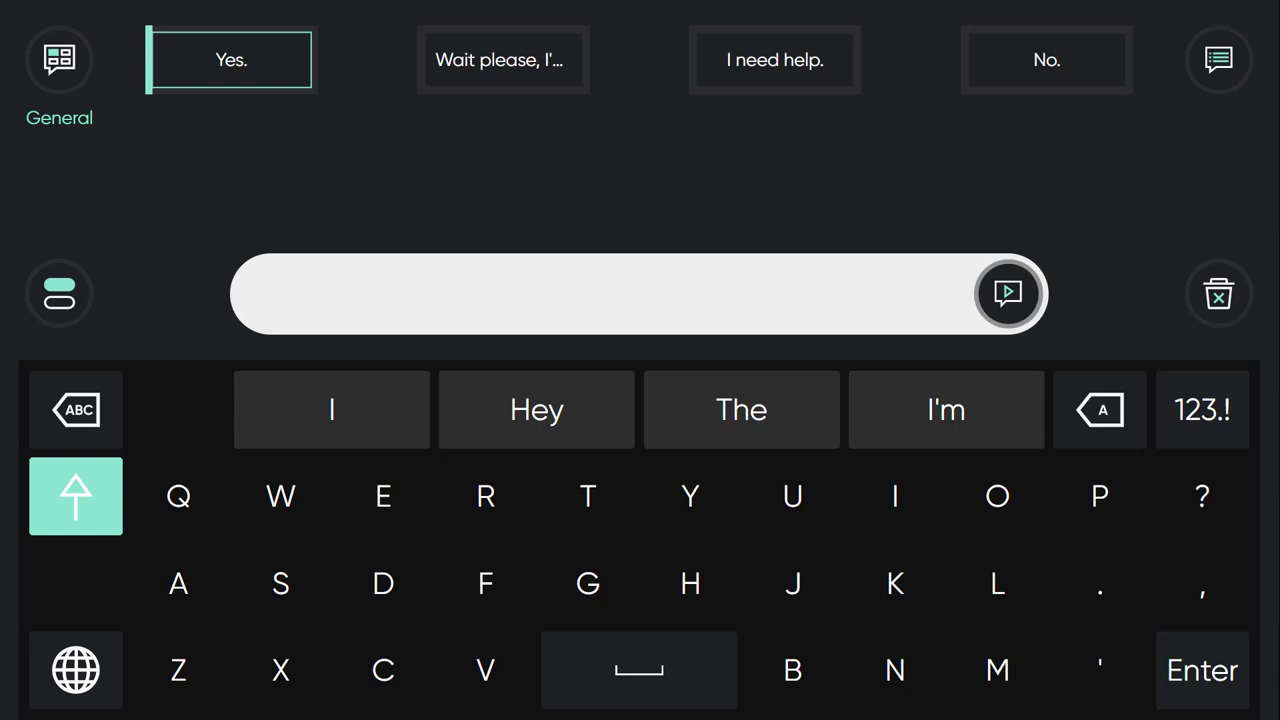
click(231, 59)
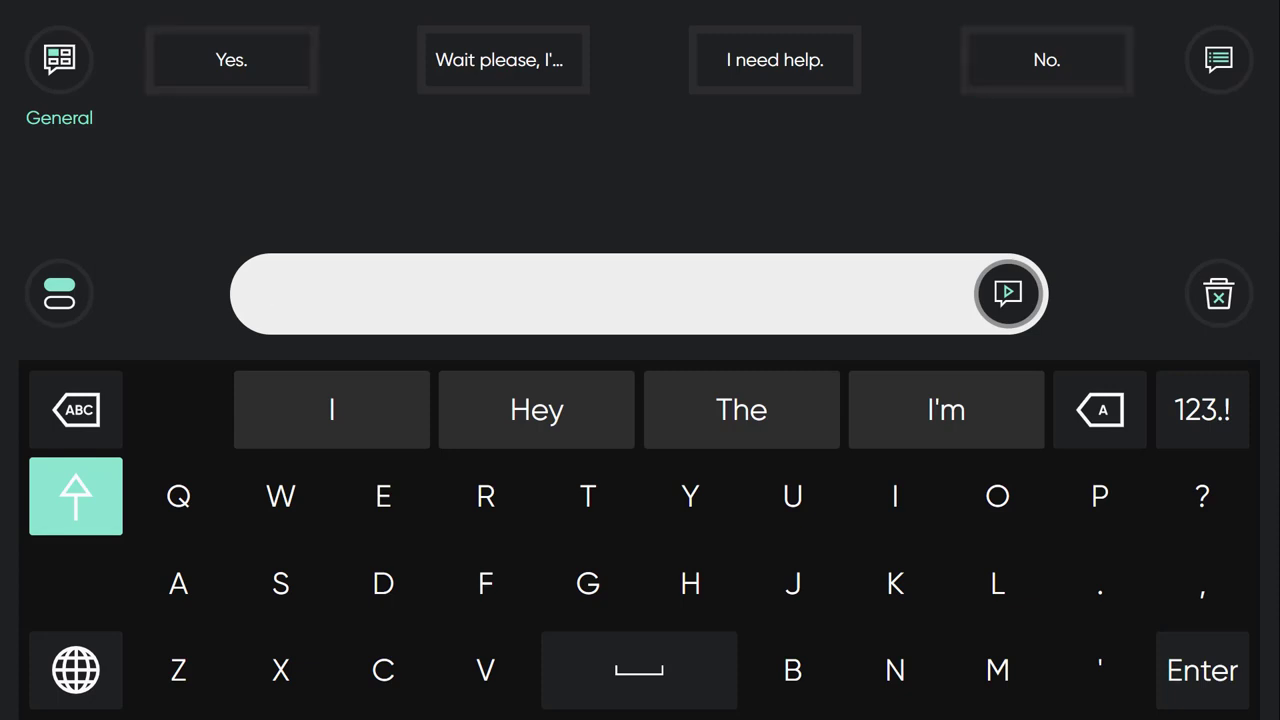
click(600, 293)
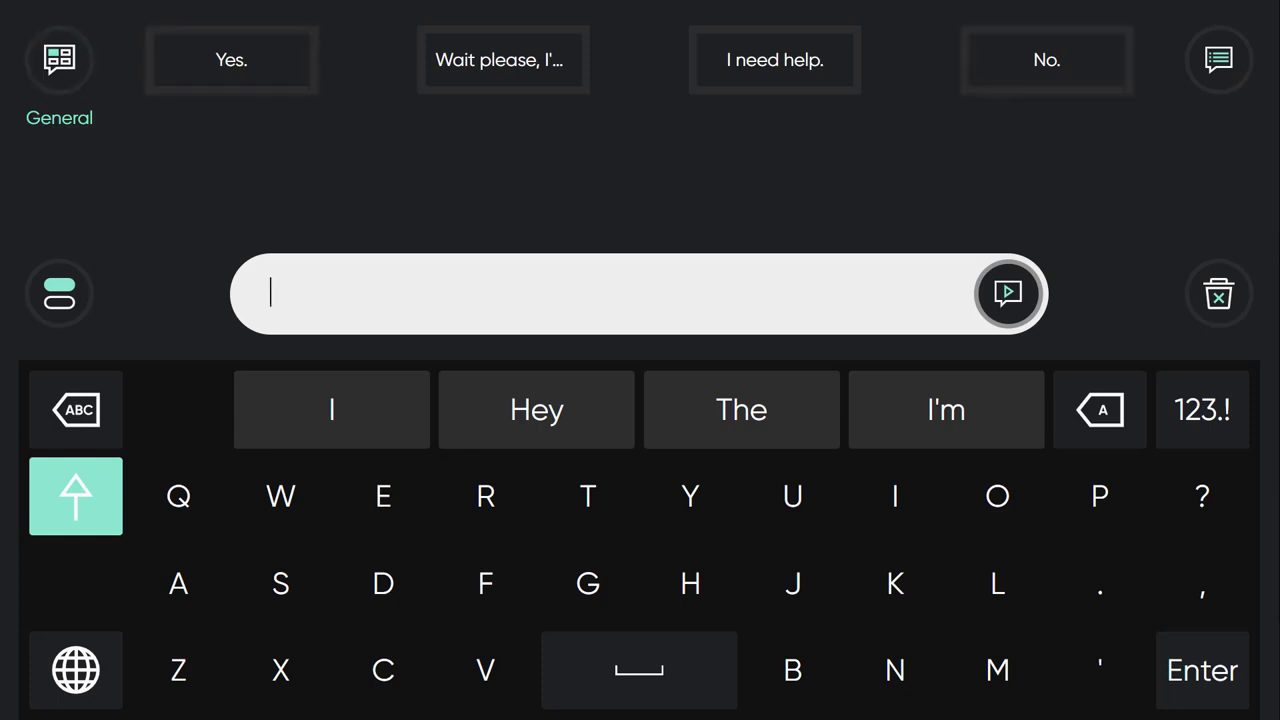
click(59, 59)
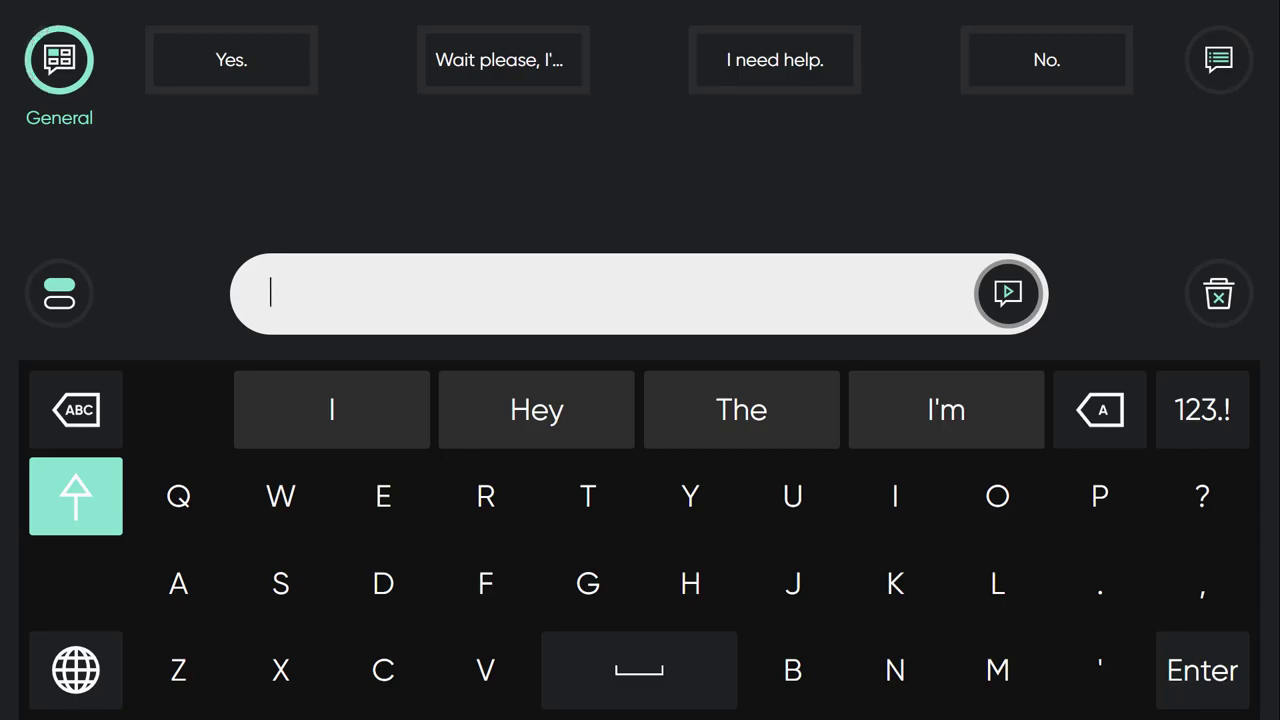
click(58, 58)
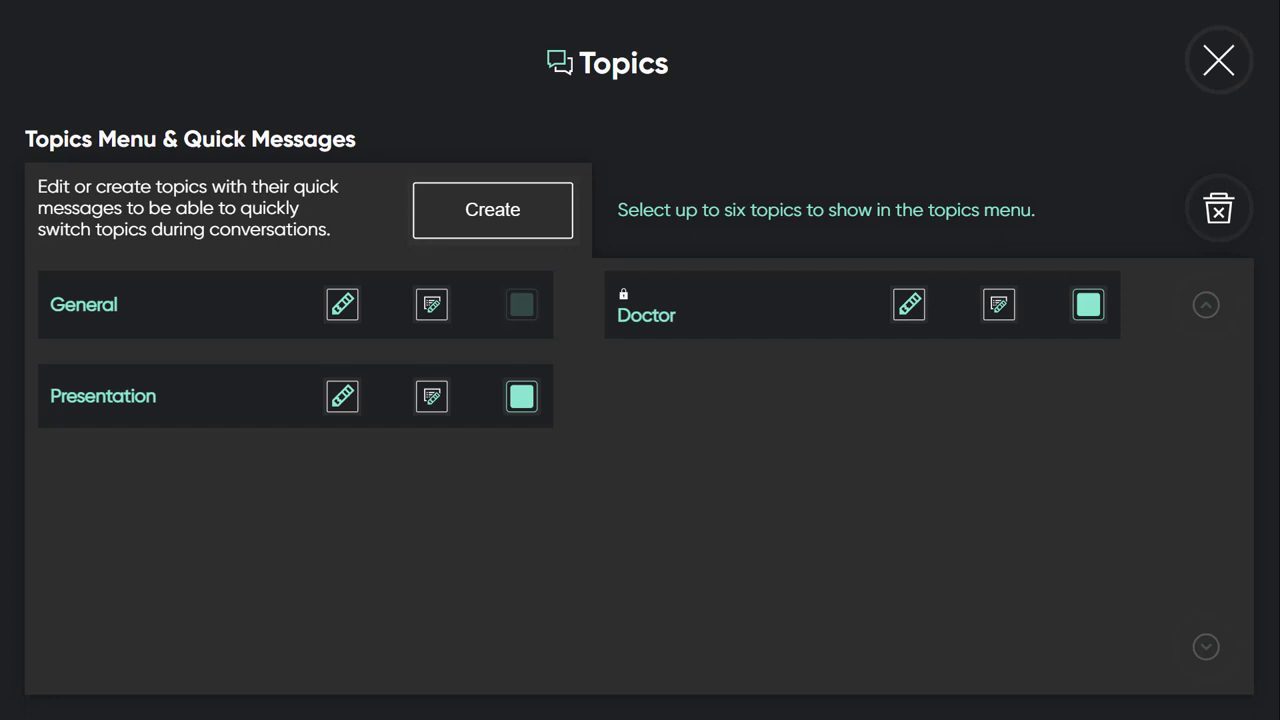
Step: Close the Topics screen and type 'Hey there' using word predictions
click(1218, 60)
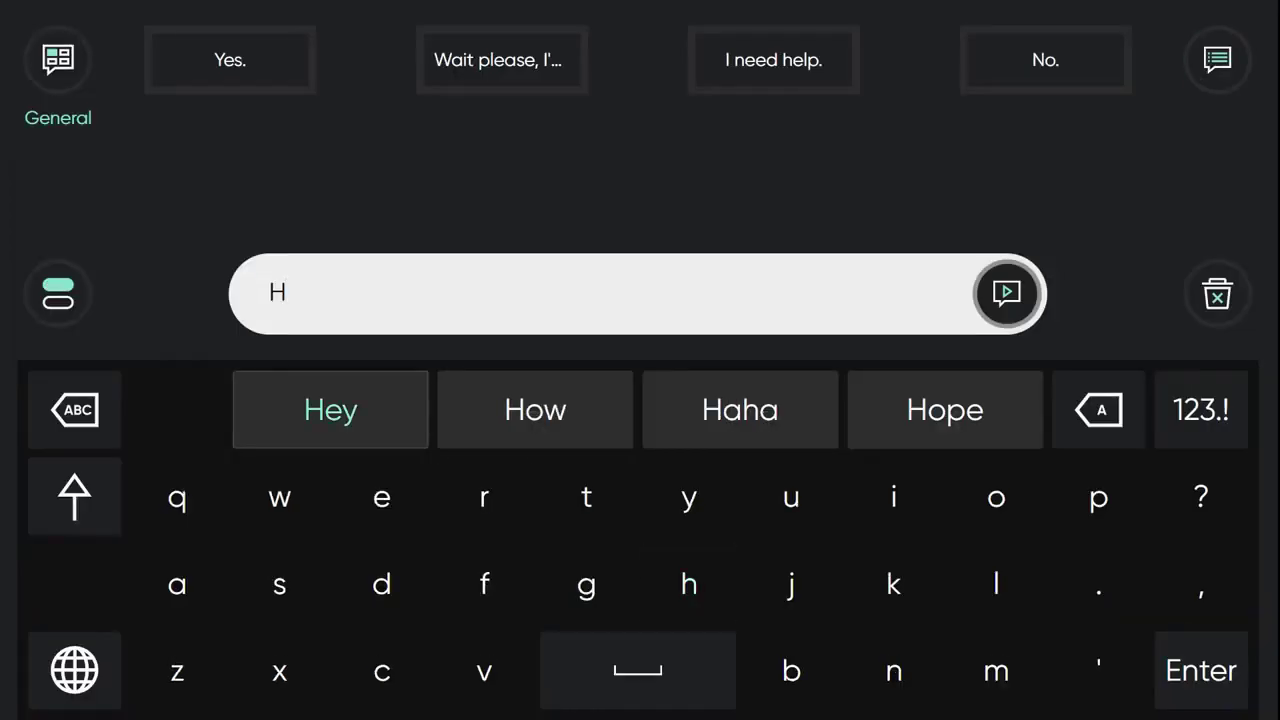
click(330, 409)
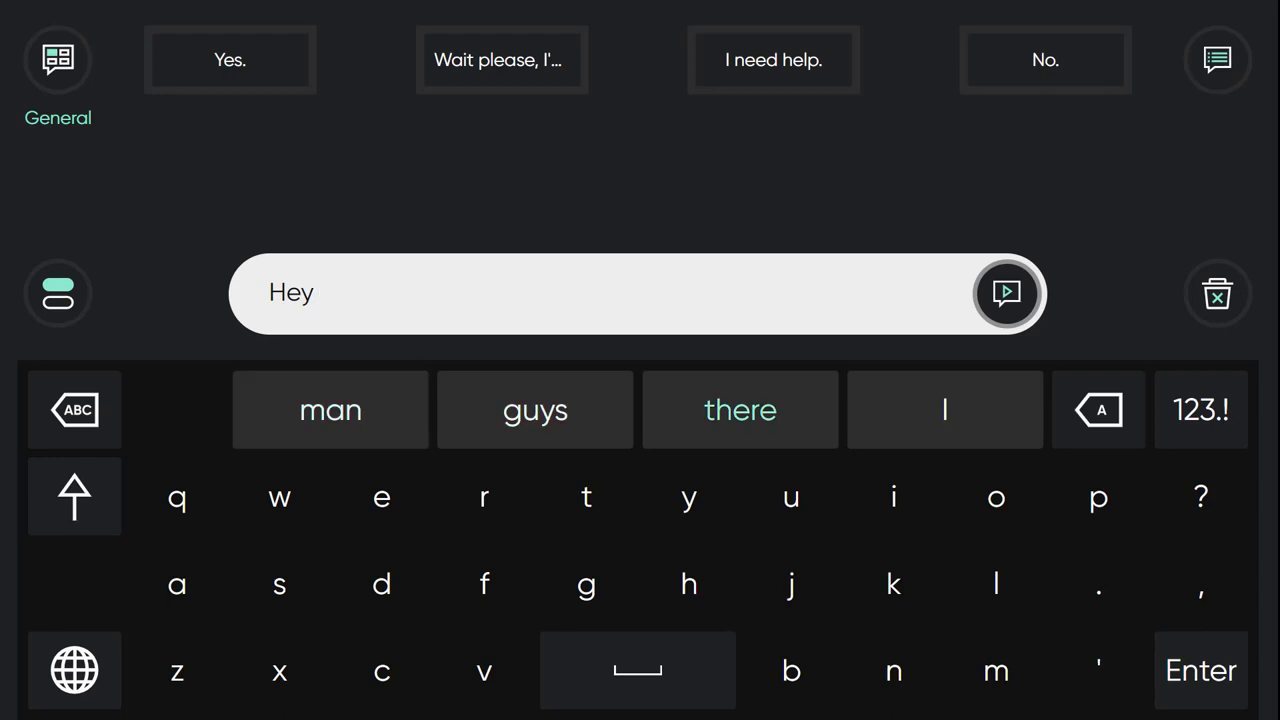
click(740, 410)
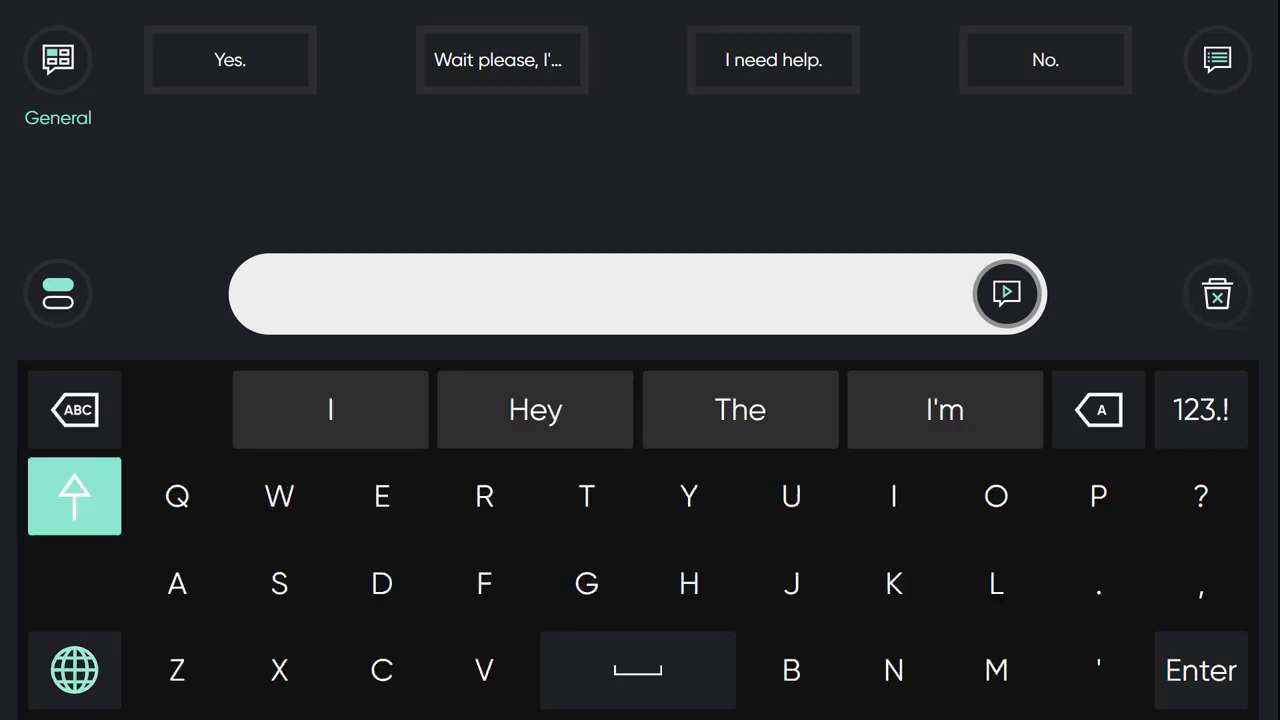
Step: Type Arabic letters, speak 'Bonjour comment ça va' in French, then activate the Swedish keyboard
click(74, 670)
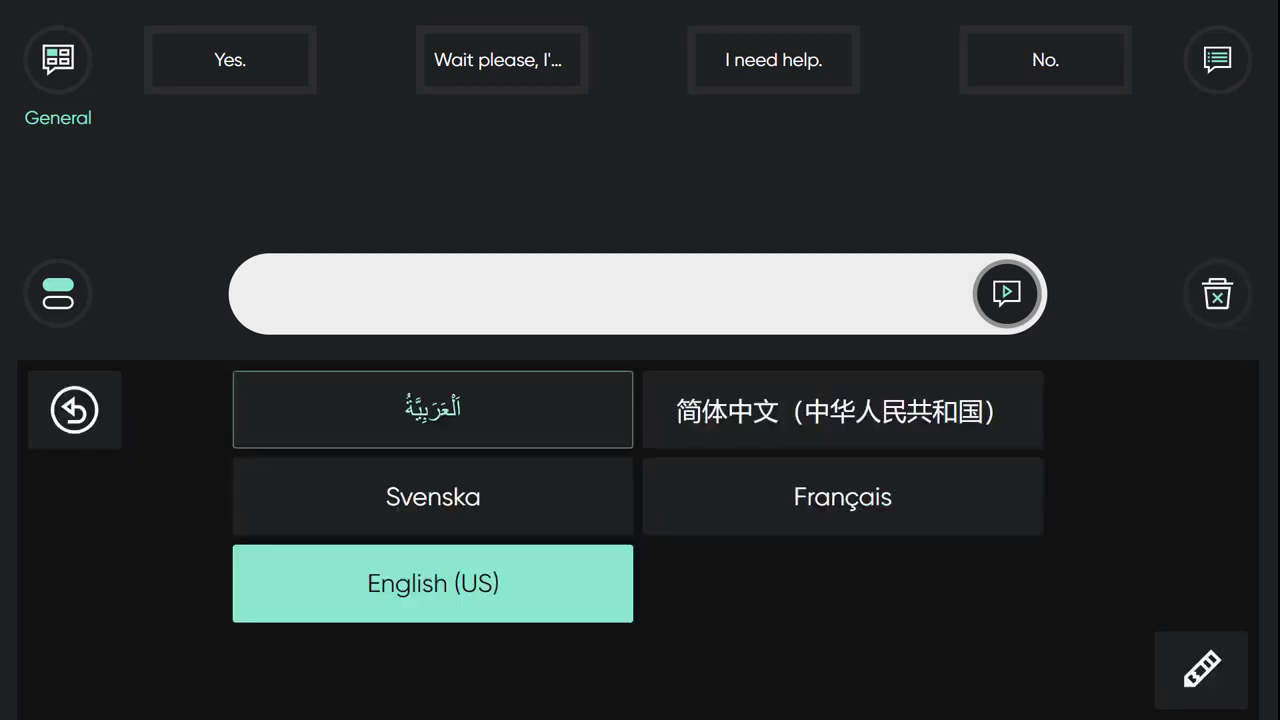
click(432, 409)
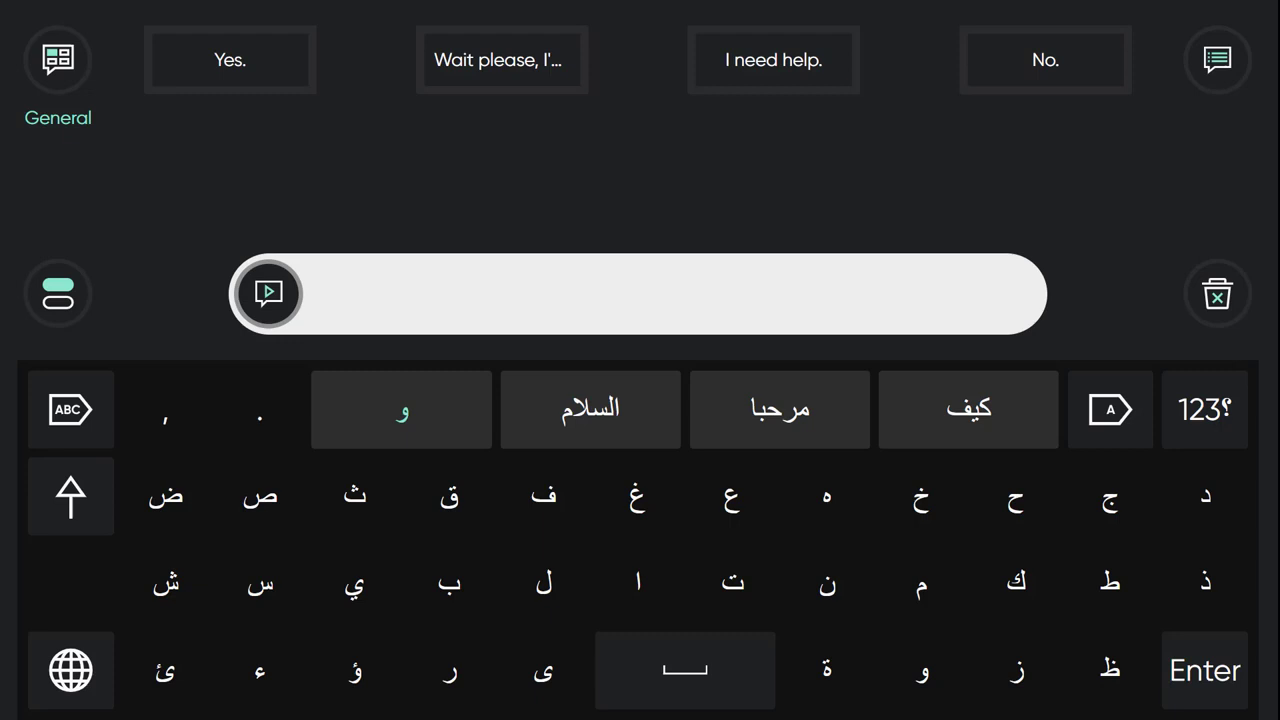
click(826, 582)
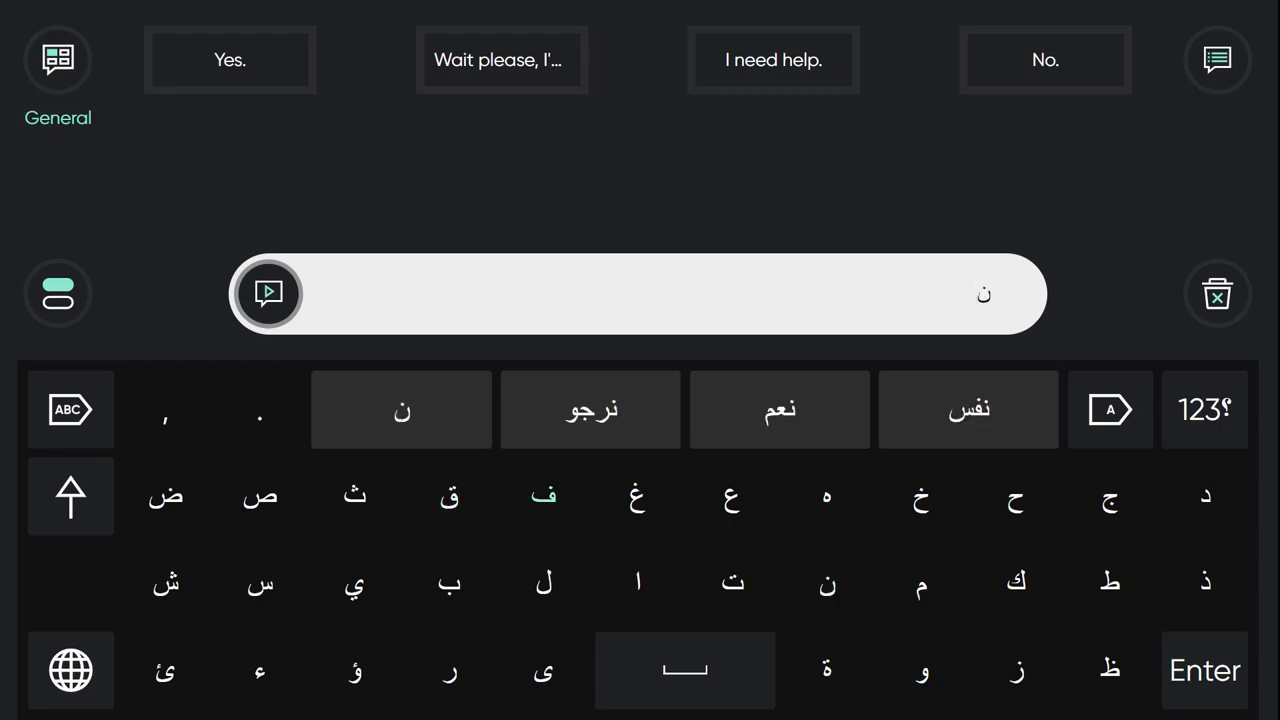
click(544, 496)
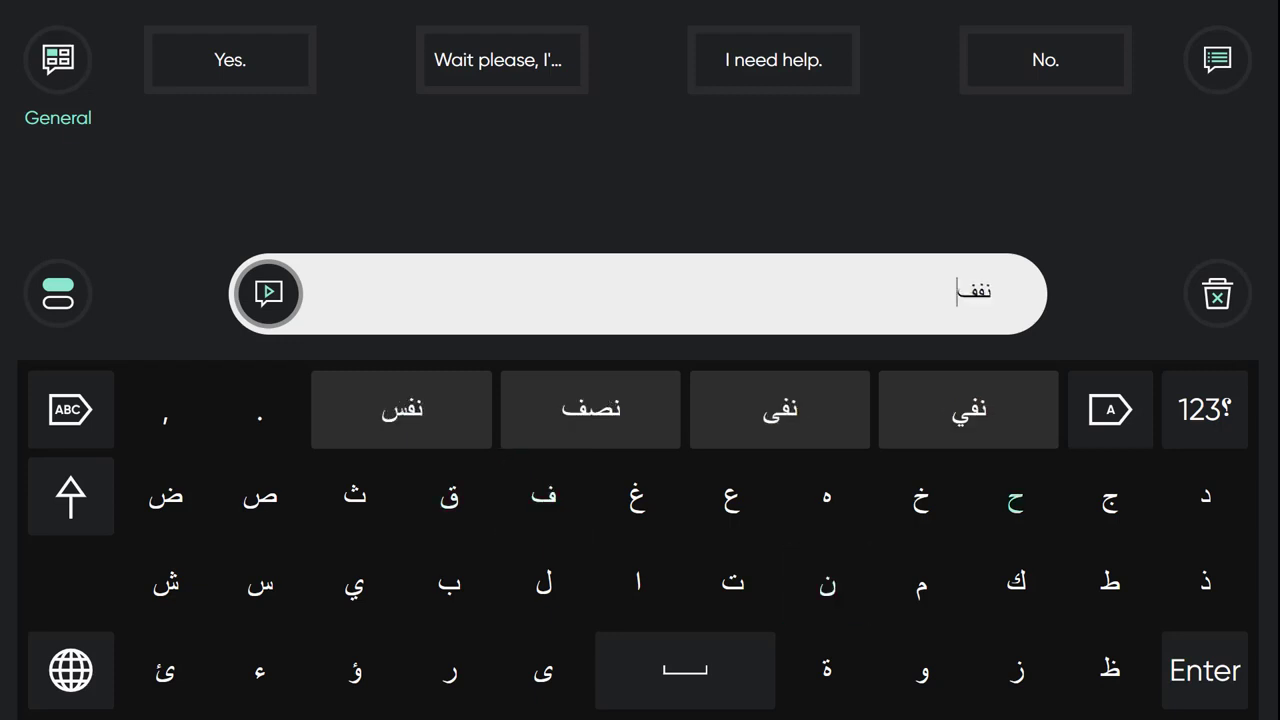
mouse_move(1217, 293)
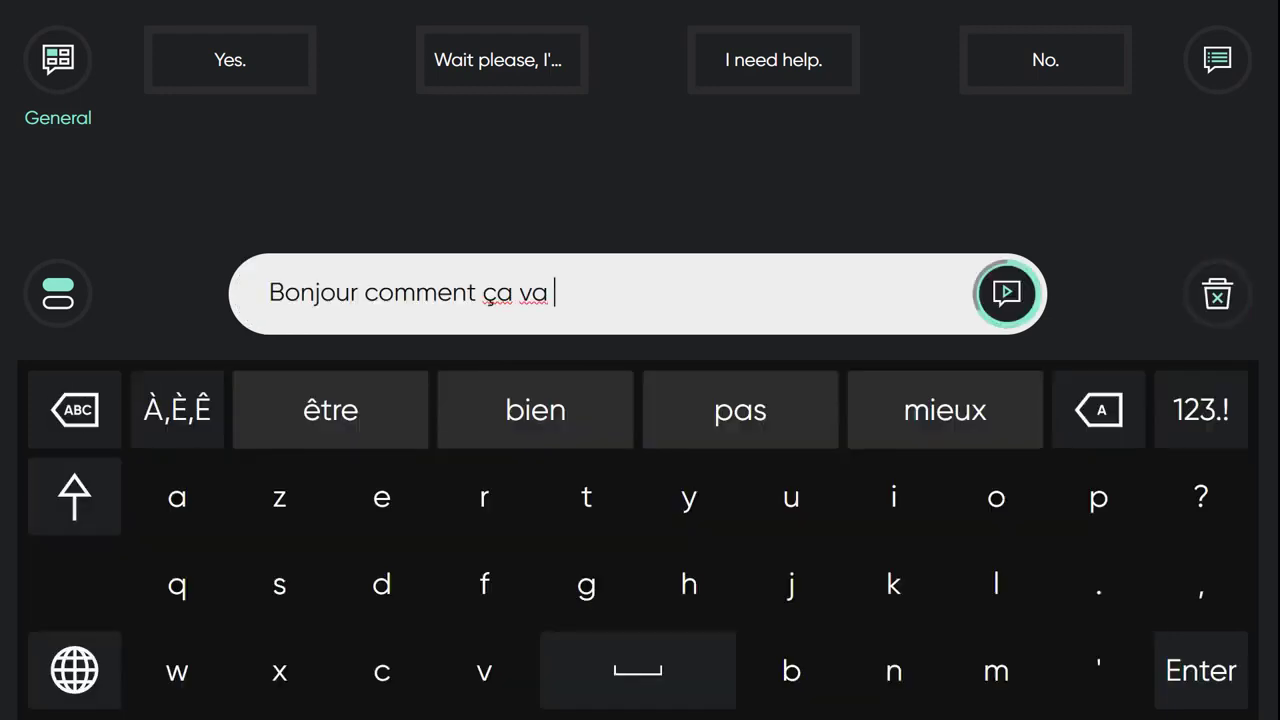
click(1007, 293)
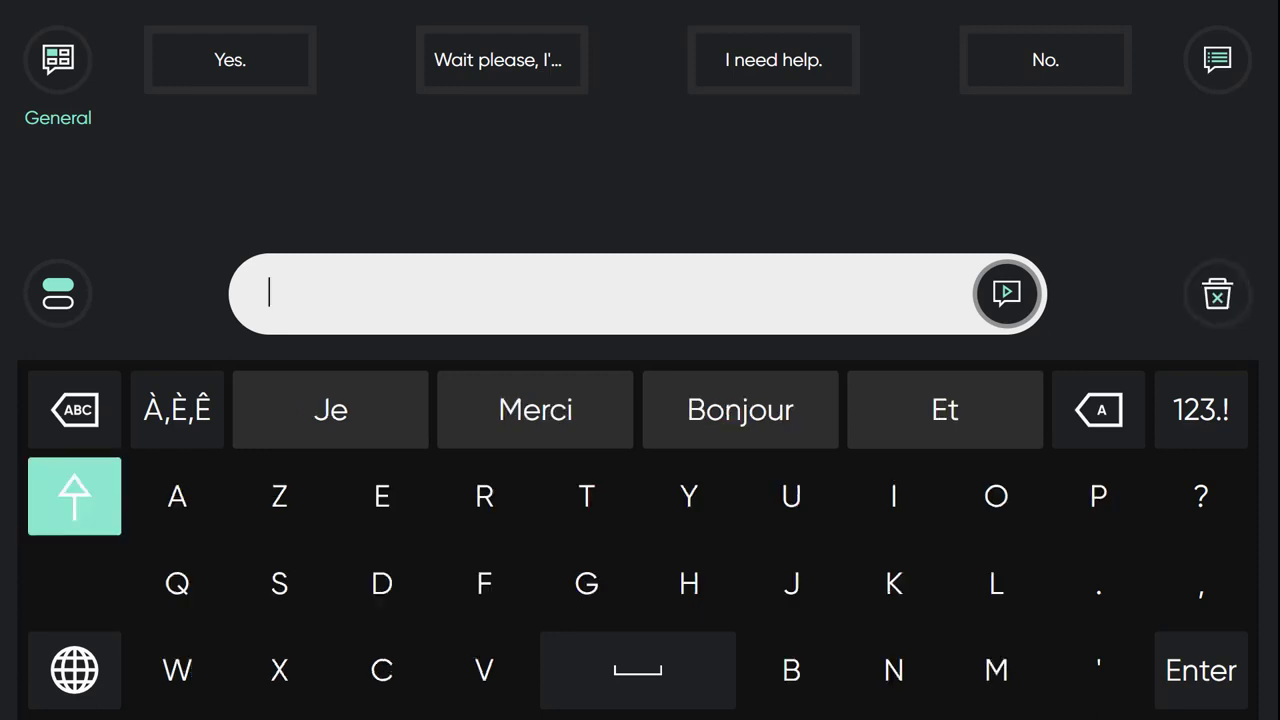
click(74, 670)
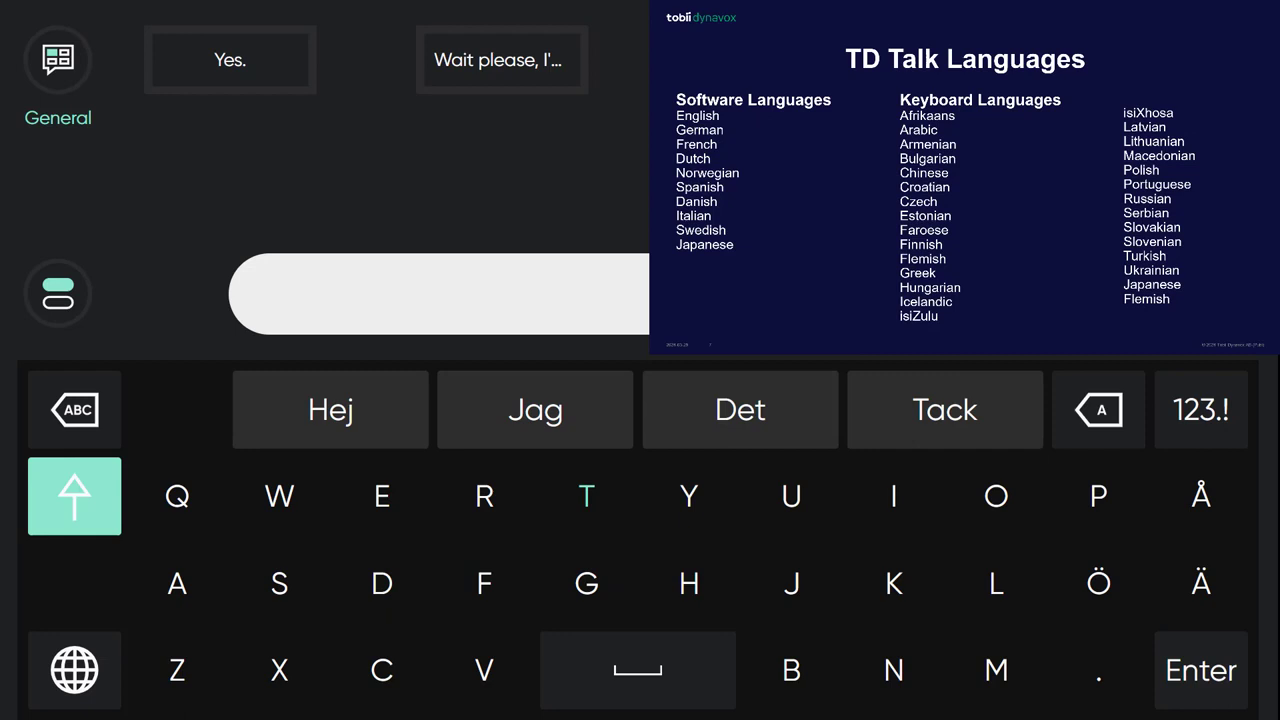
Step: Write 'Tack så mycket' from Swedish predictions, clear it, and show the 123.! keyboard
click(586, 496)
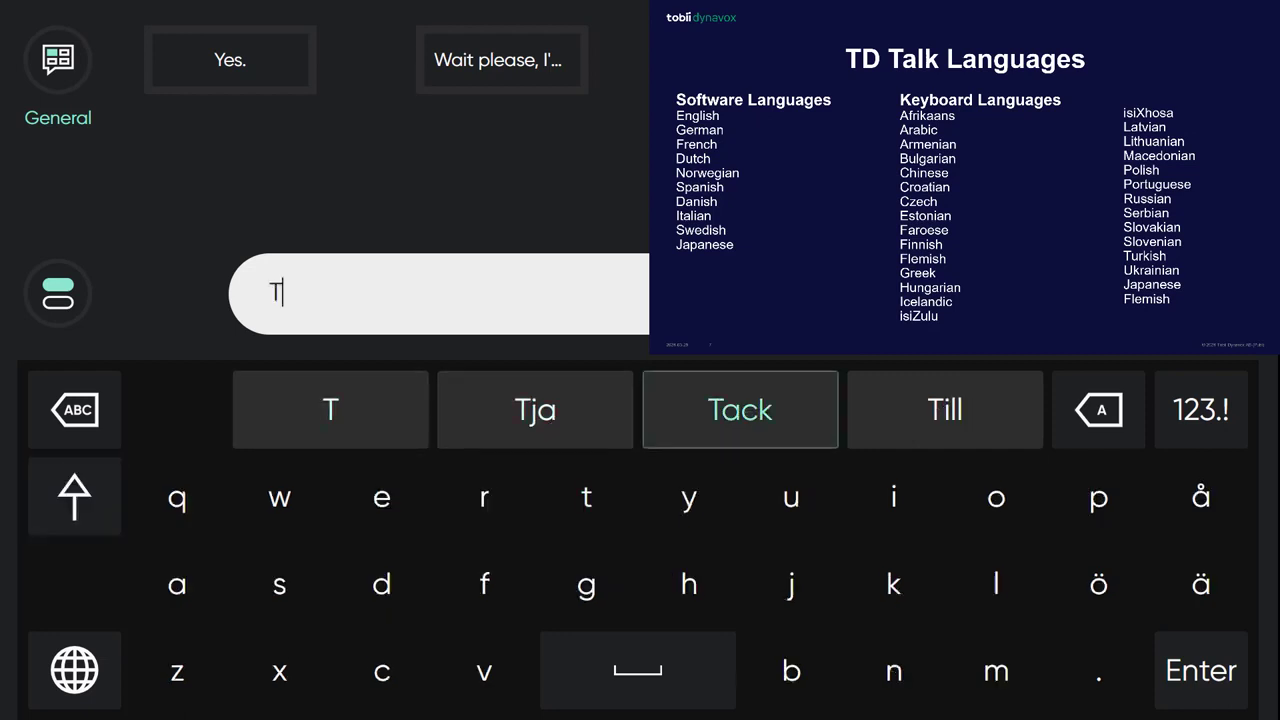
click(739, 409)
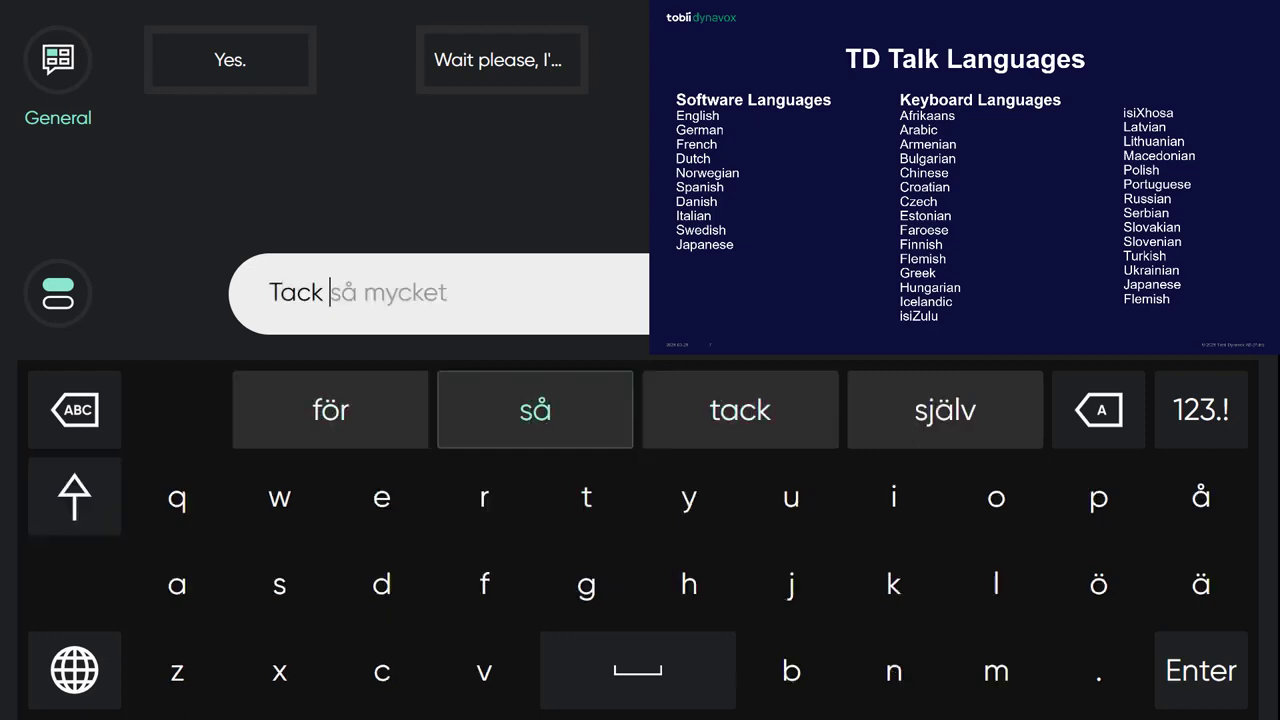
click(535, 409)
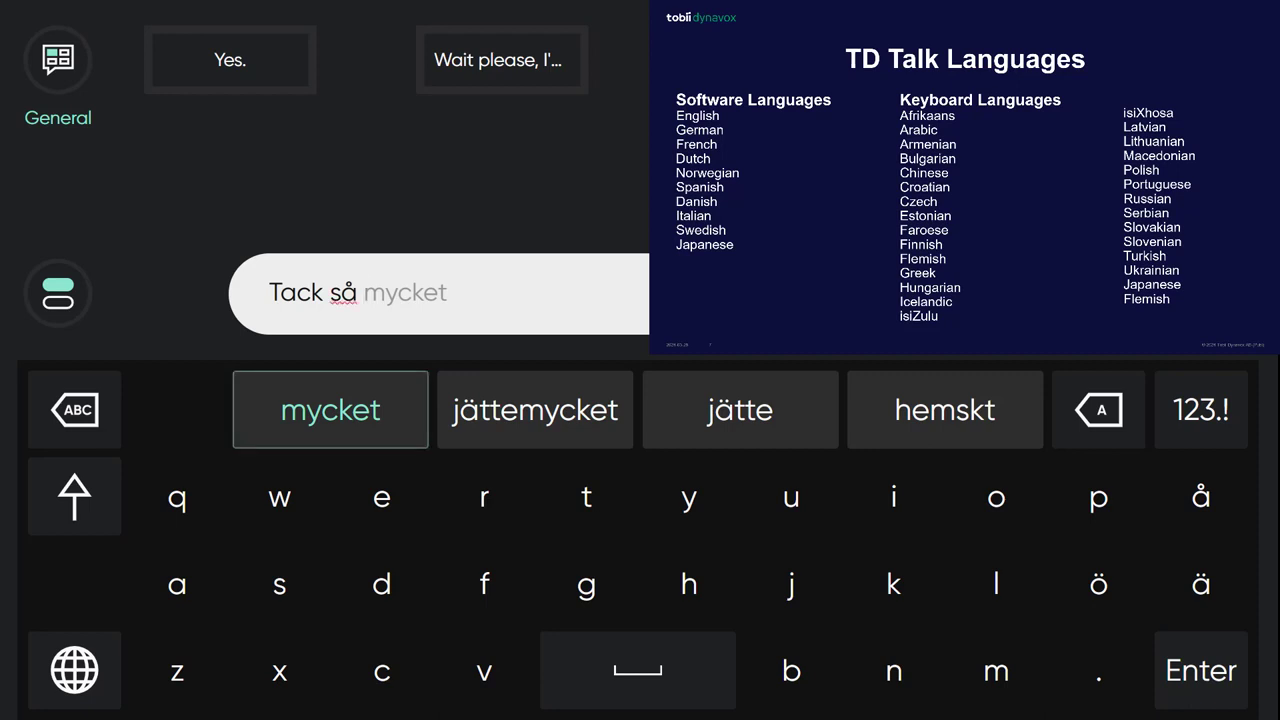
click(330, 409)
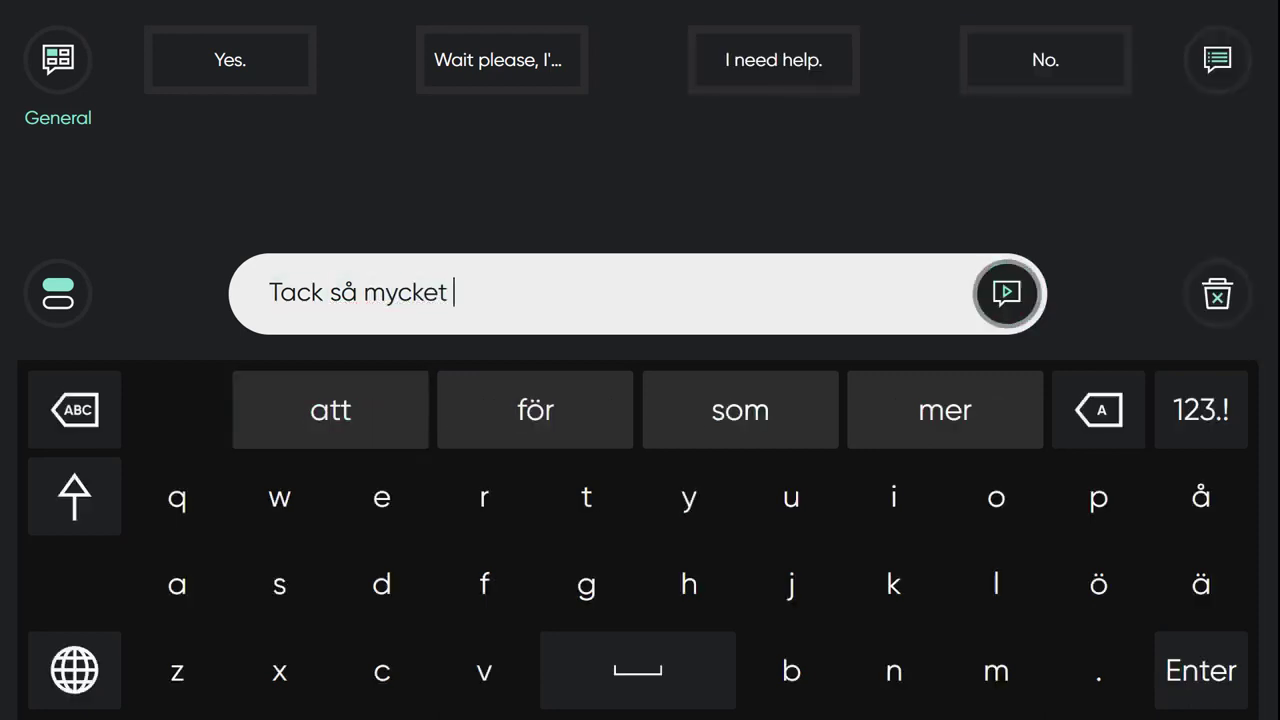
click(1217, 293)
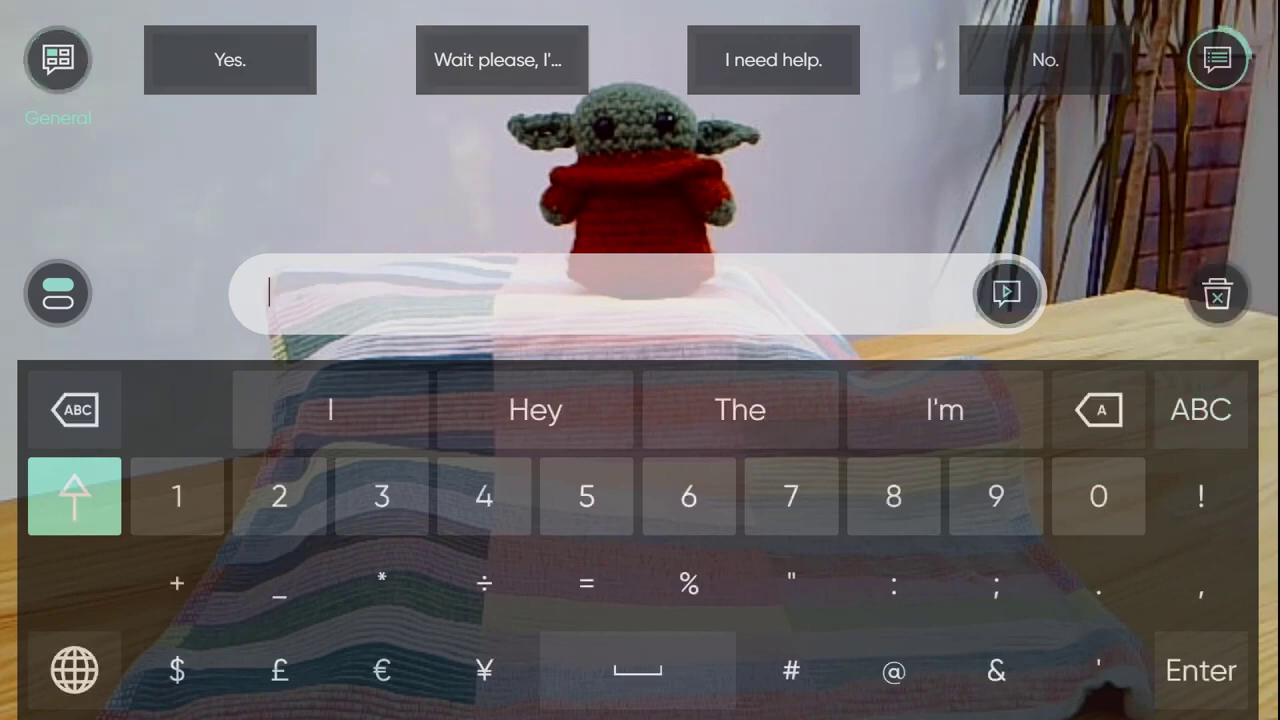
Step: Open the phrase pages, speak 'Je m'appelle dee', and change to the Doctor topic
click(1217, 60)
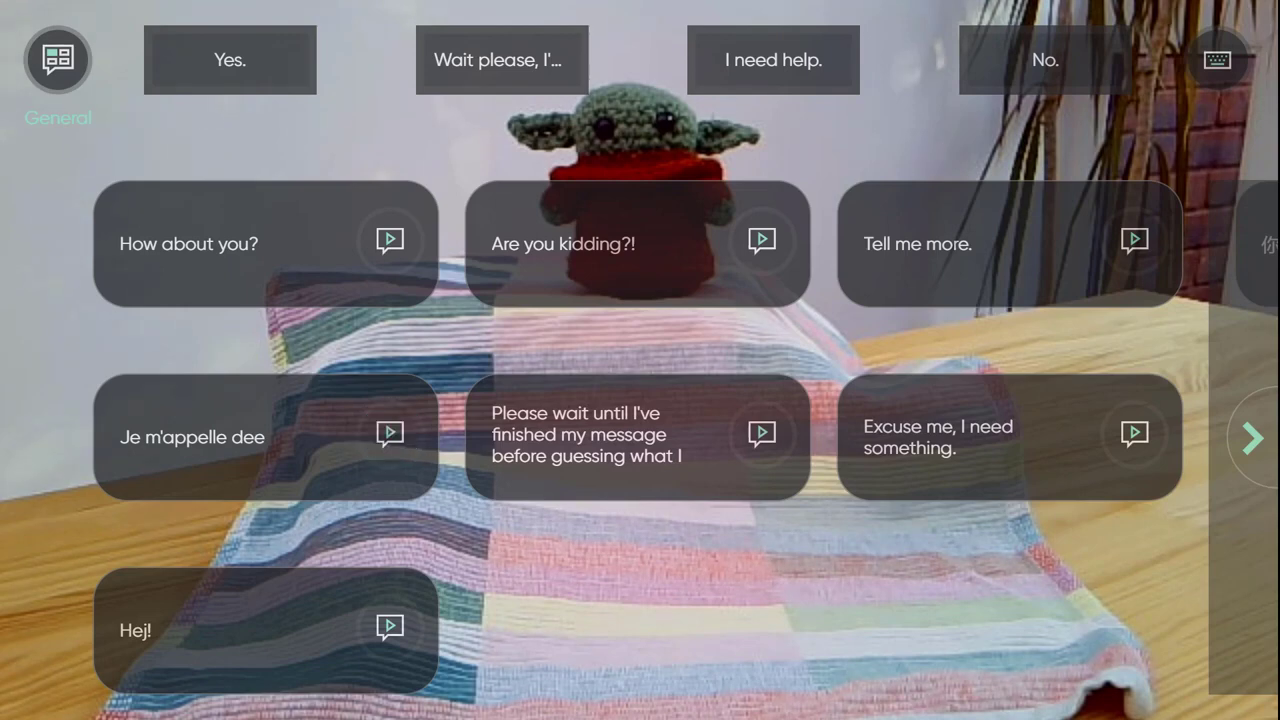
click(390, 434)
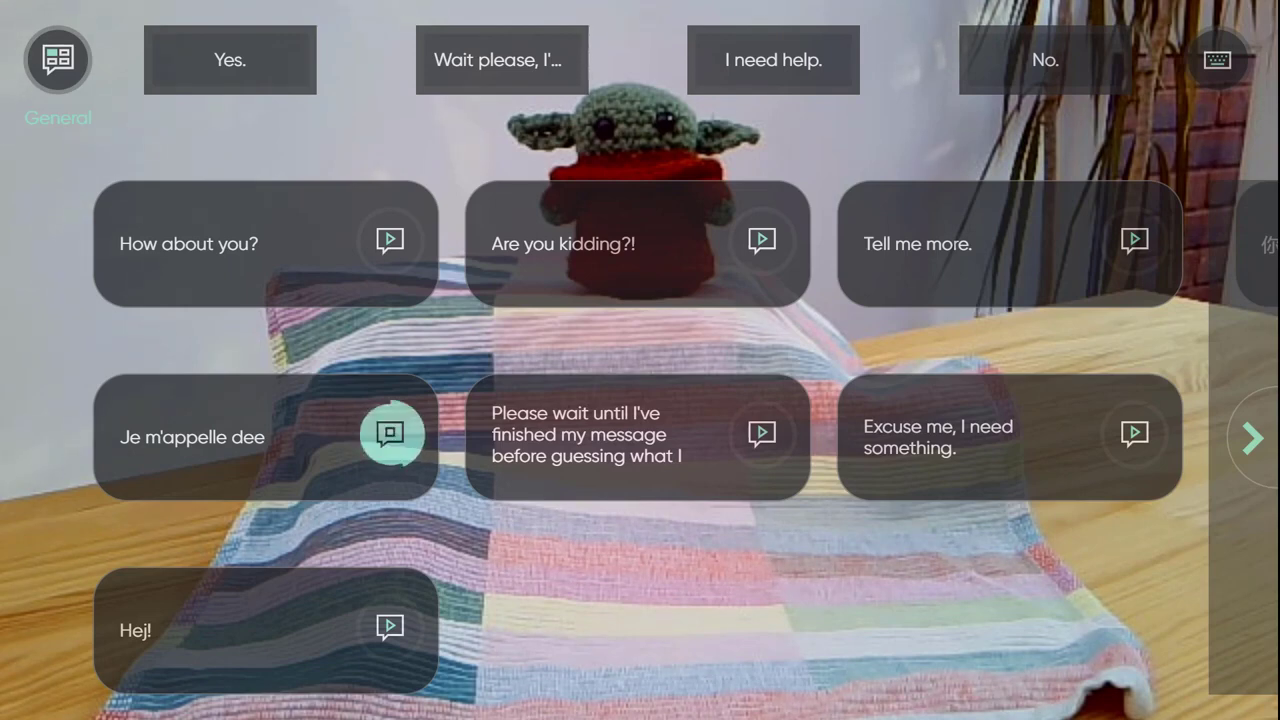
click(1252, 438)
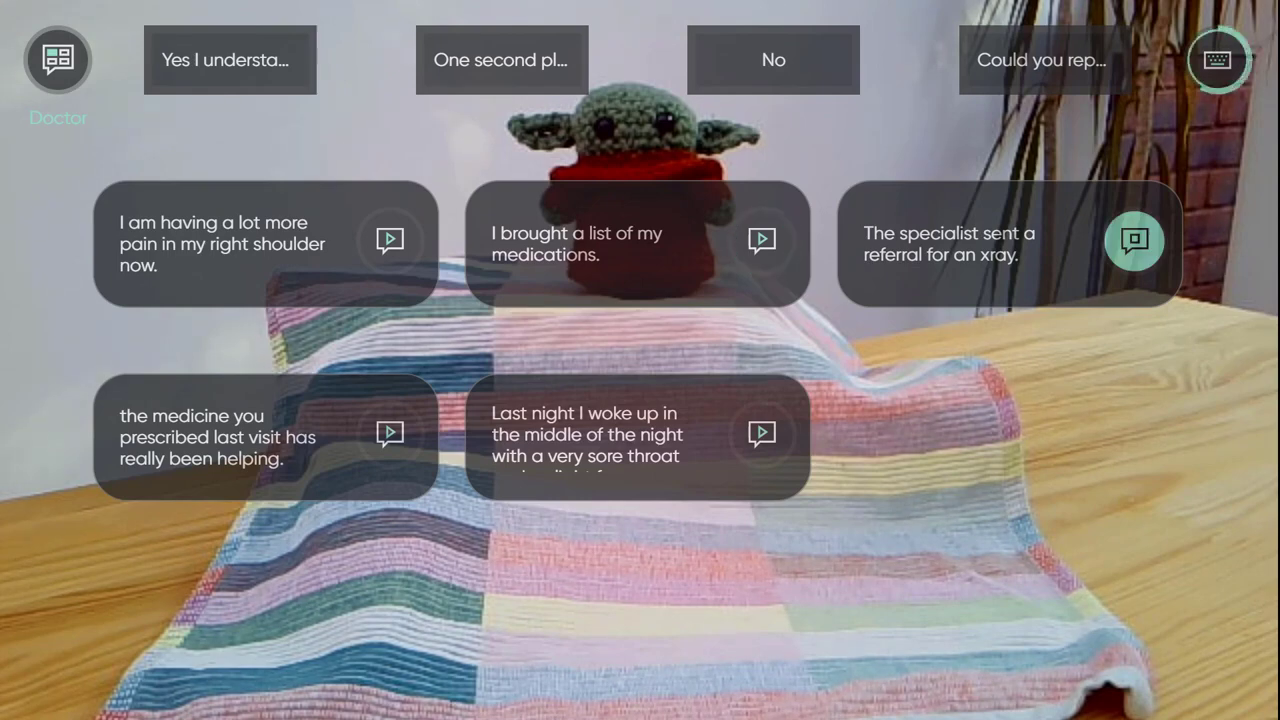
Step: Back on the keyboard, compose 'thanks again for coming' from predictions and the letter c
click(1217, 59)
text(t)
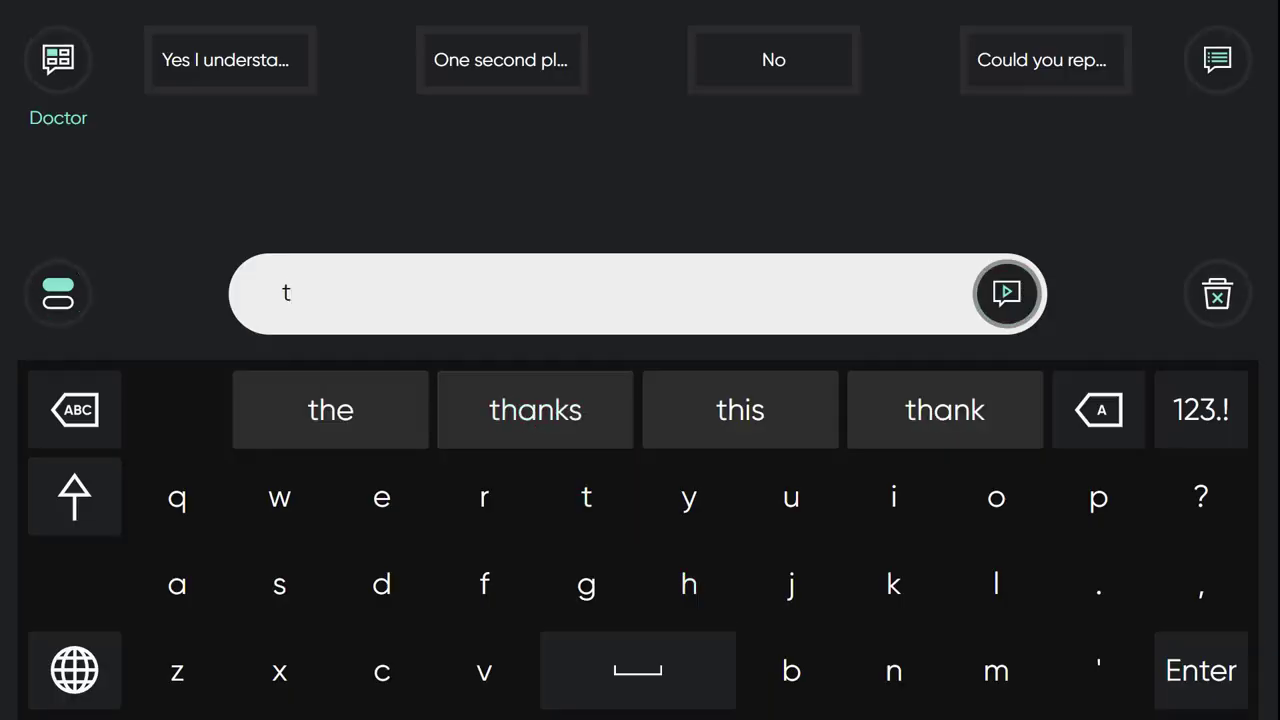
click(534, 409)
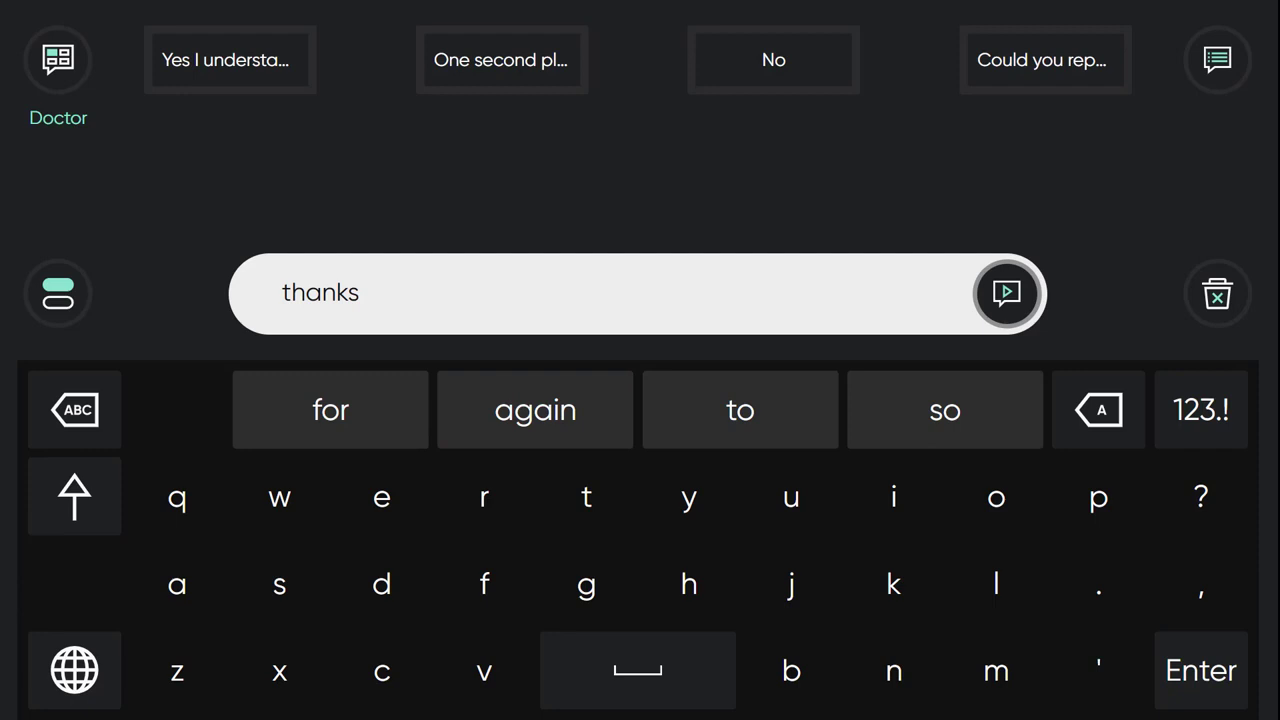
click(535, 409)
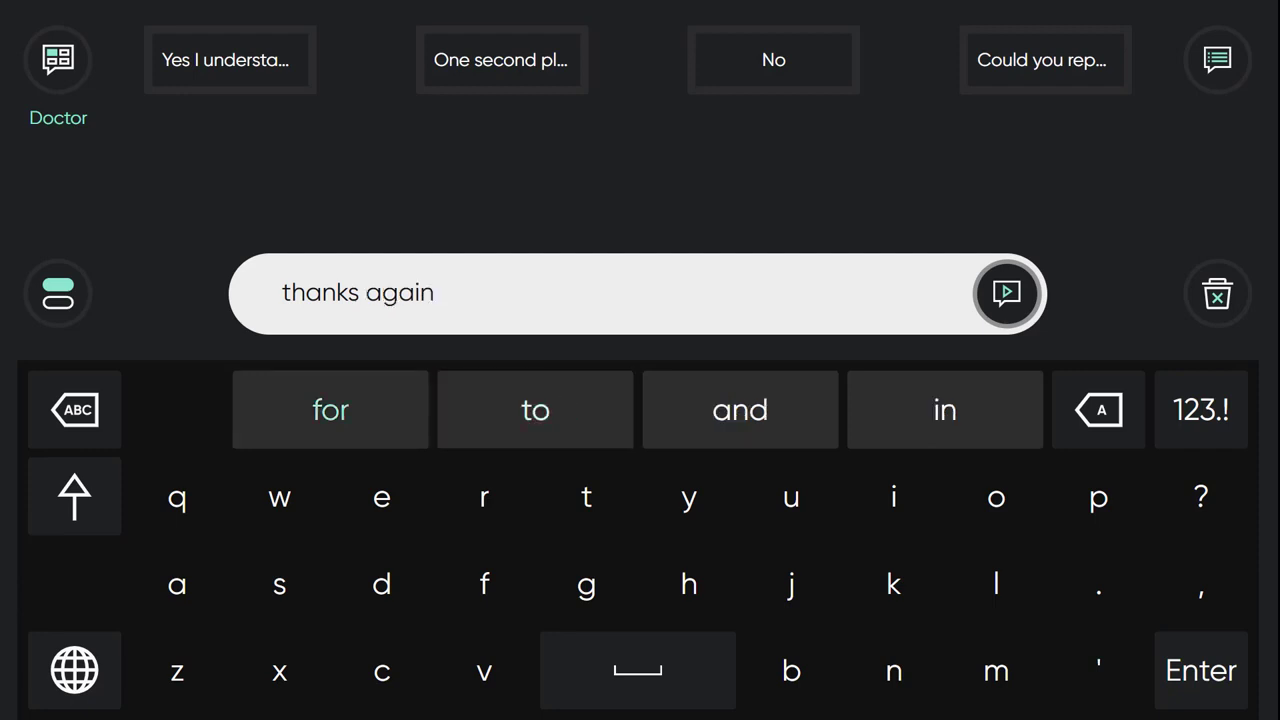
click(330, 409)
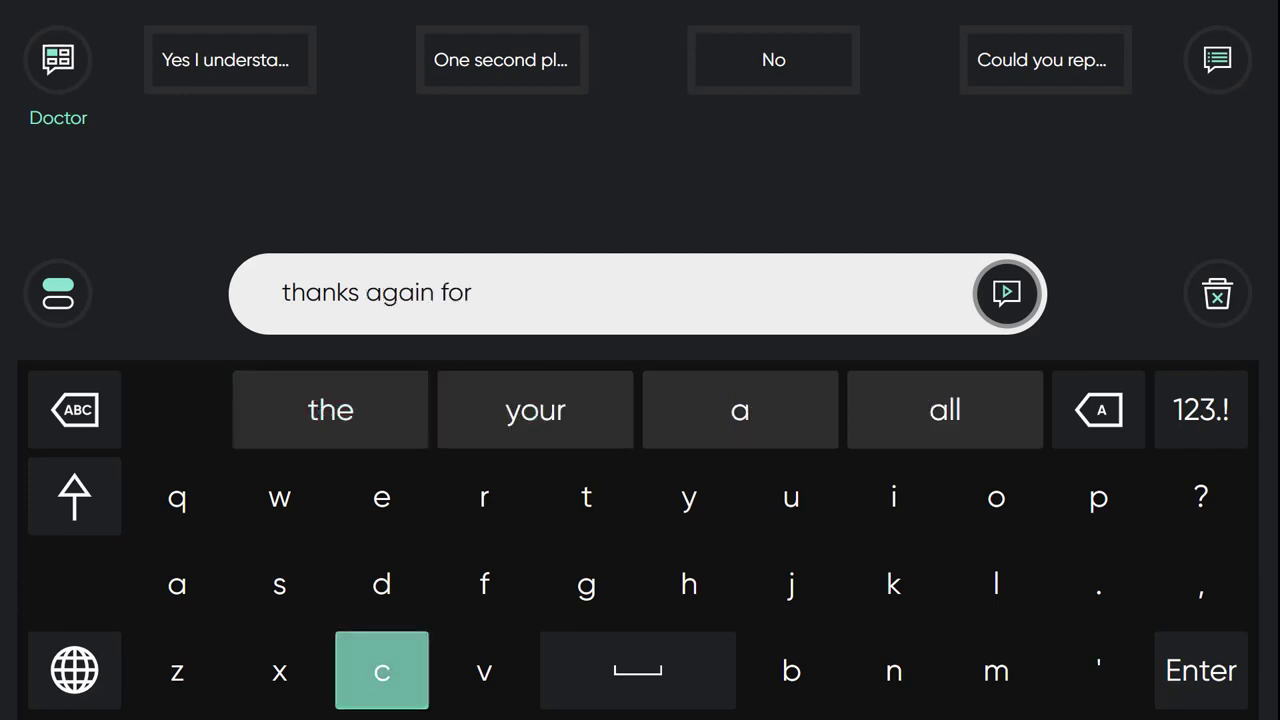
click(381, 671)
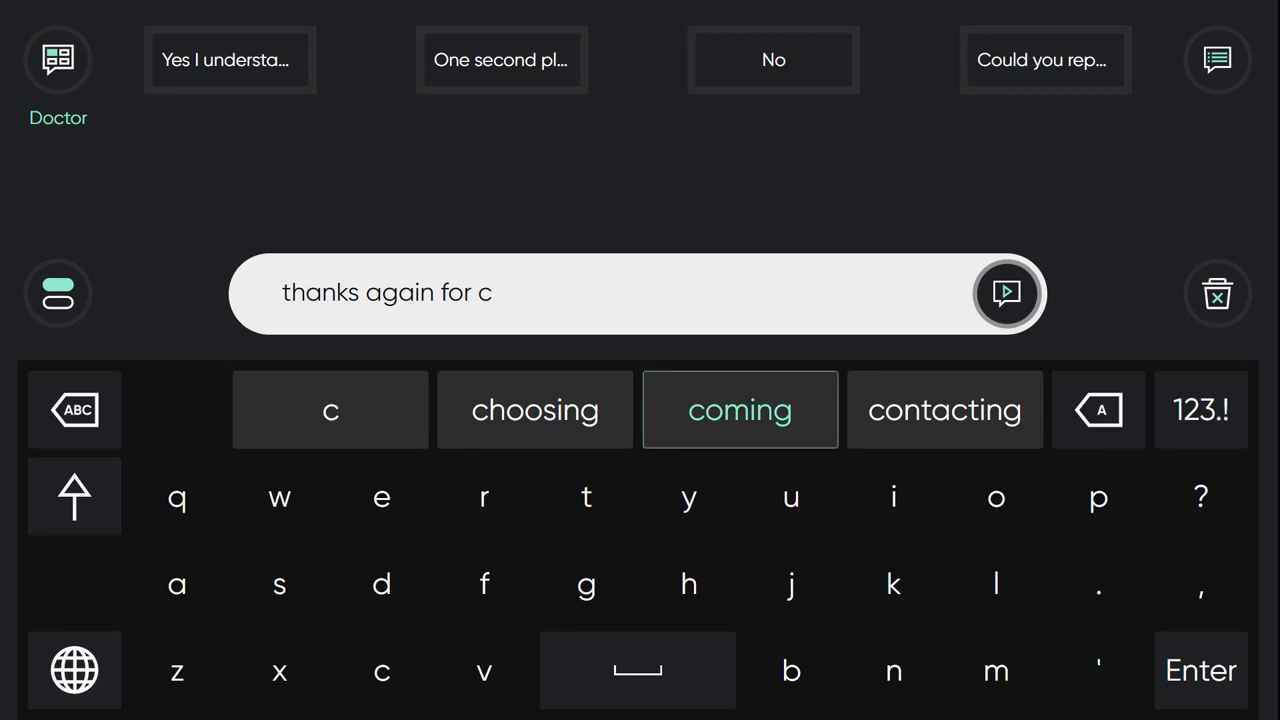
click(739, 409)
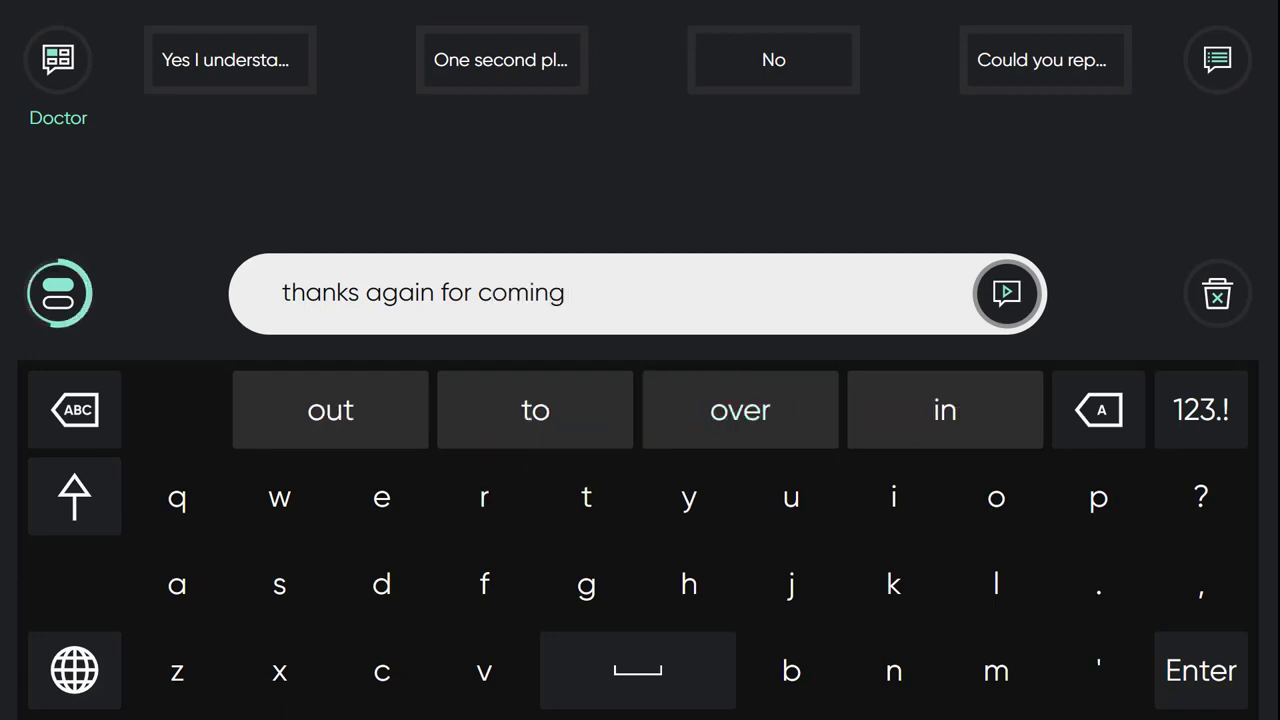
Step: In chat mode, build the reply 'I already have it' from predictions
click(1007, 293)
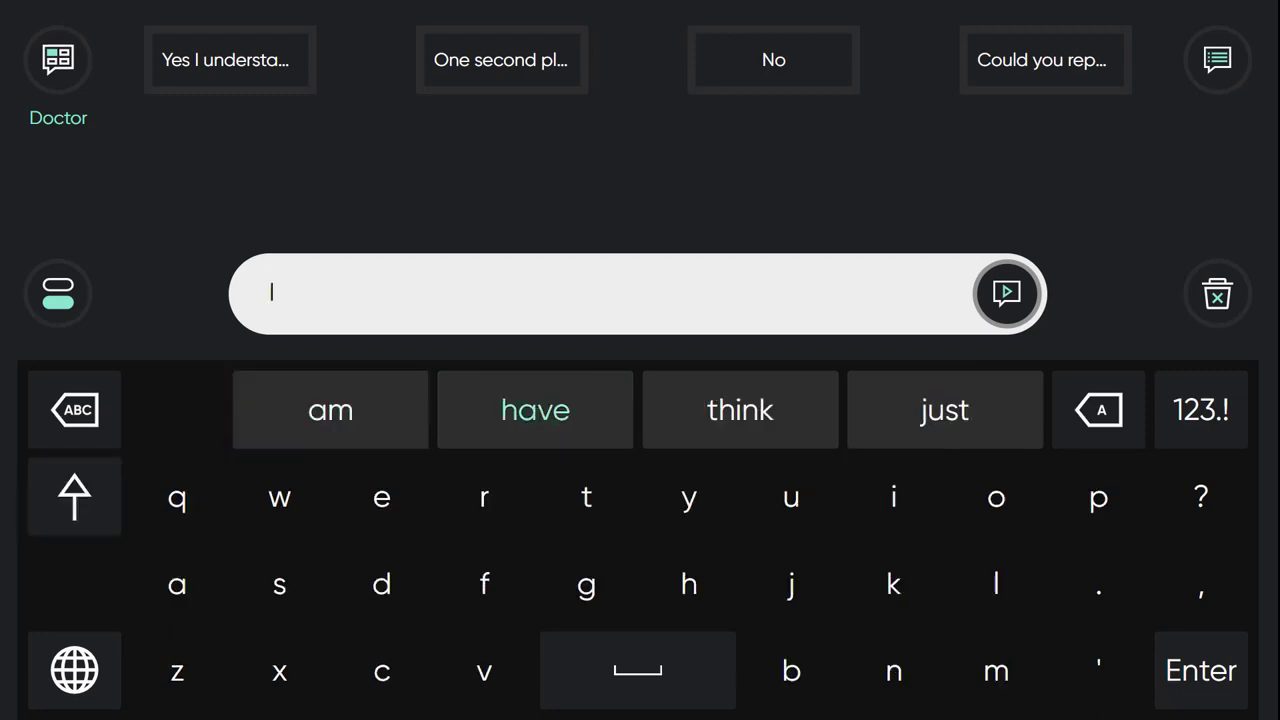
click(177, 585)
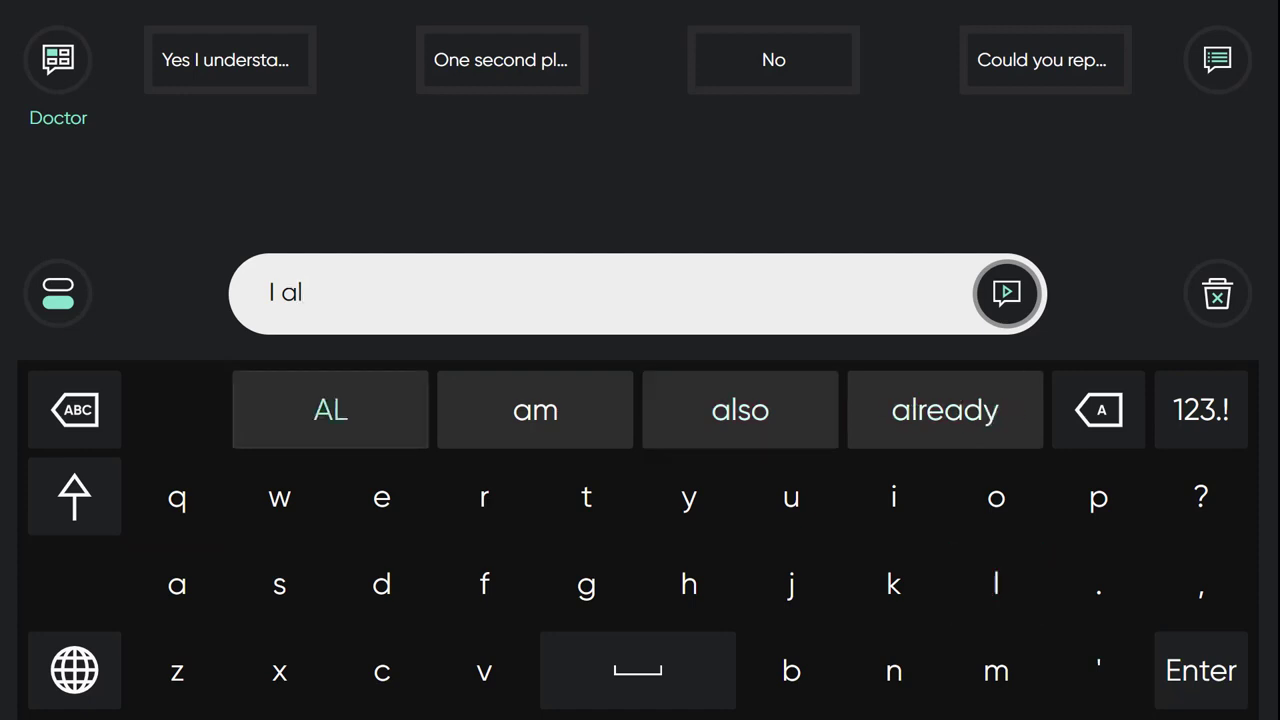
click(944, 409)
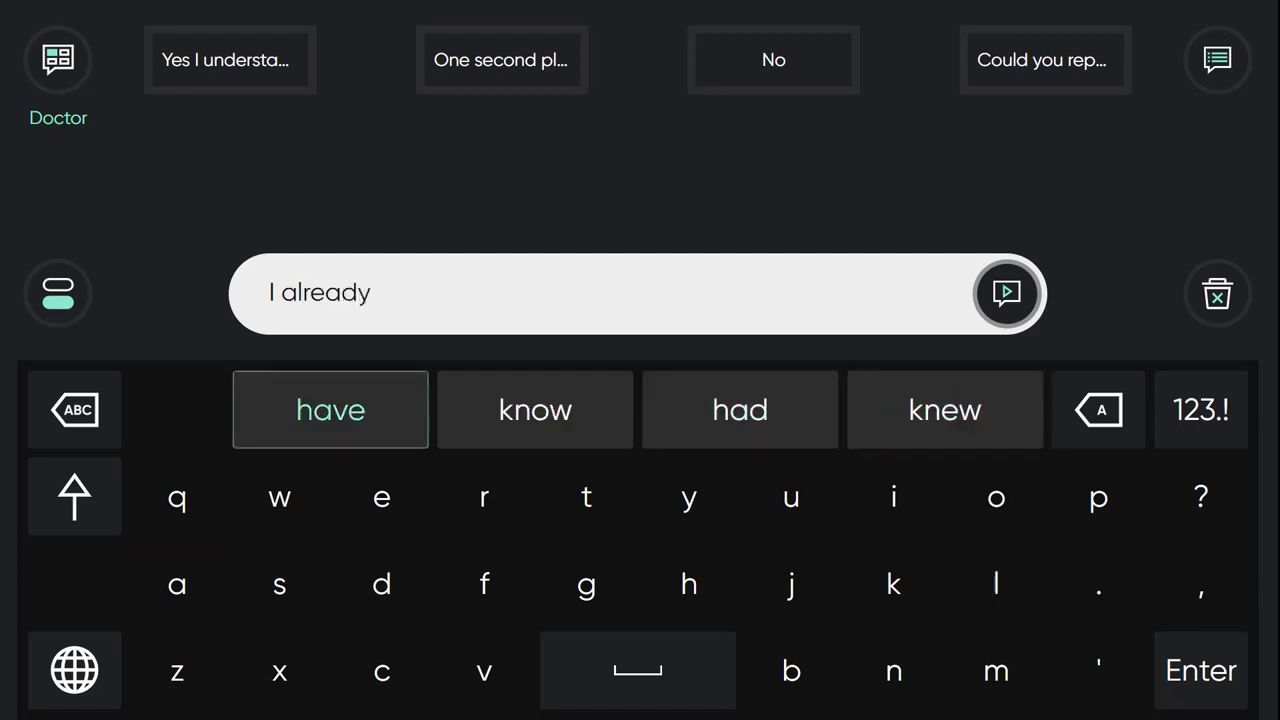
click(330, 409)
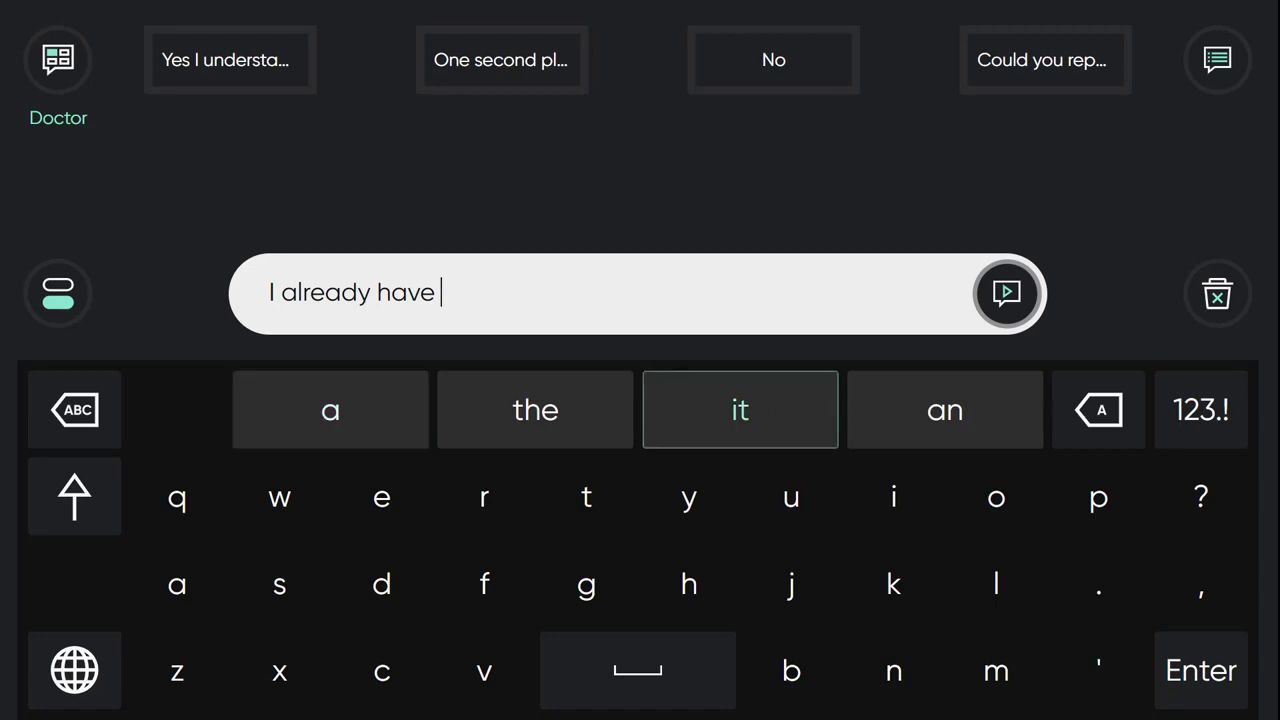
click(739, 409)
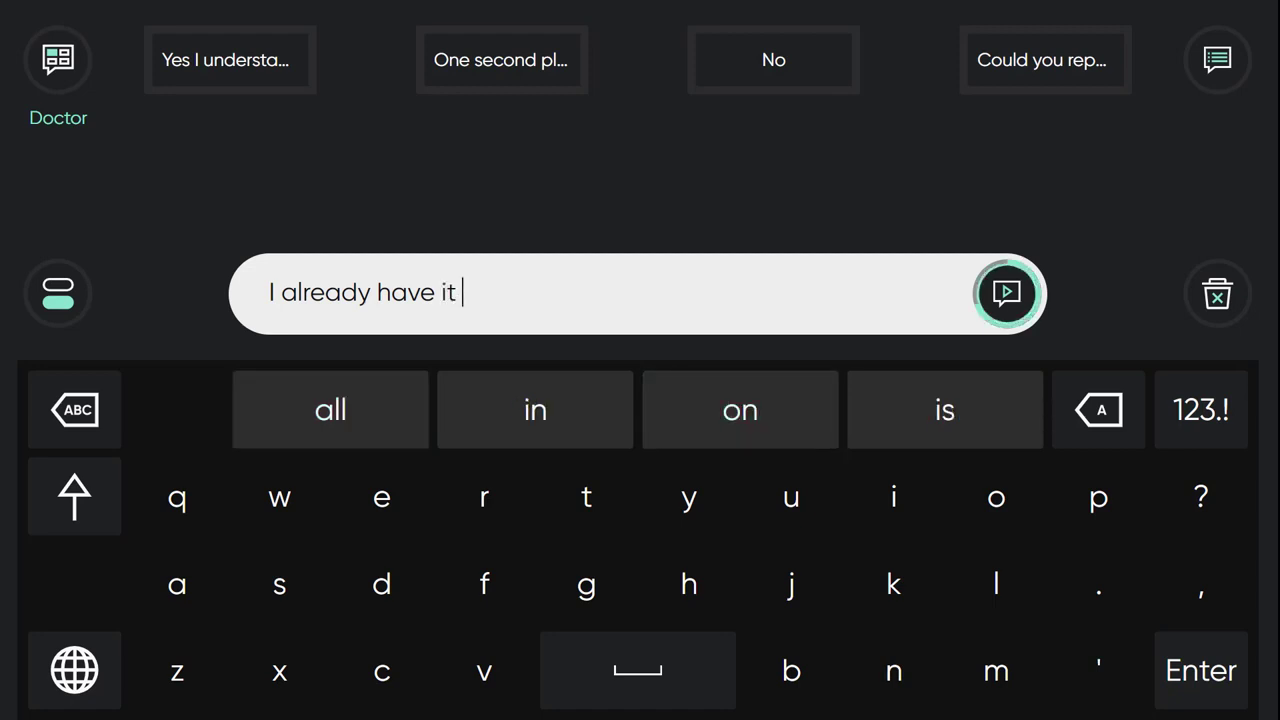
Step: Speak the reply, extend the Doctor message to 'thanks again for coming to visit', and open Settings
click(1006, 293)
text(thanks again for coming t)
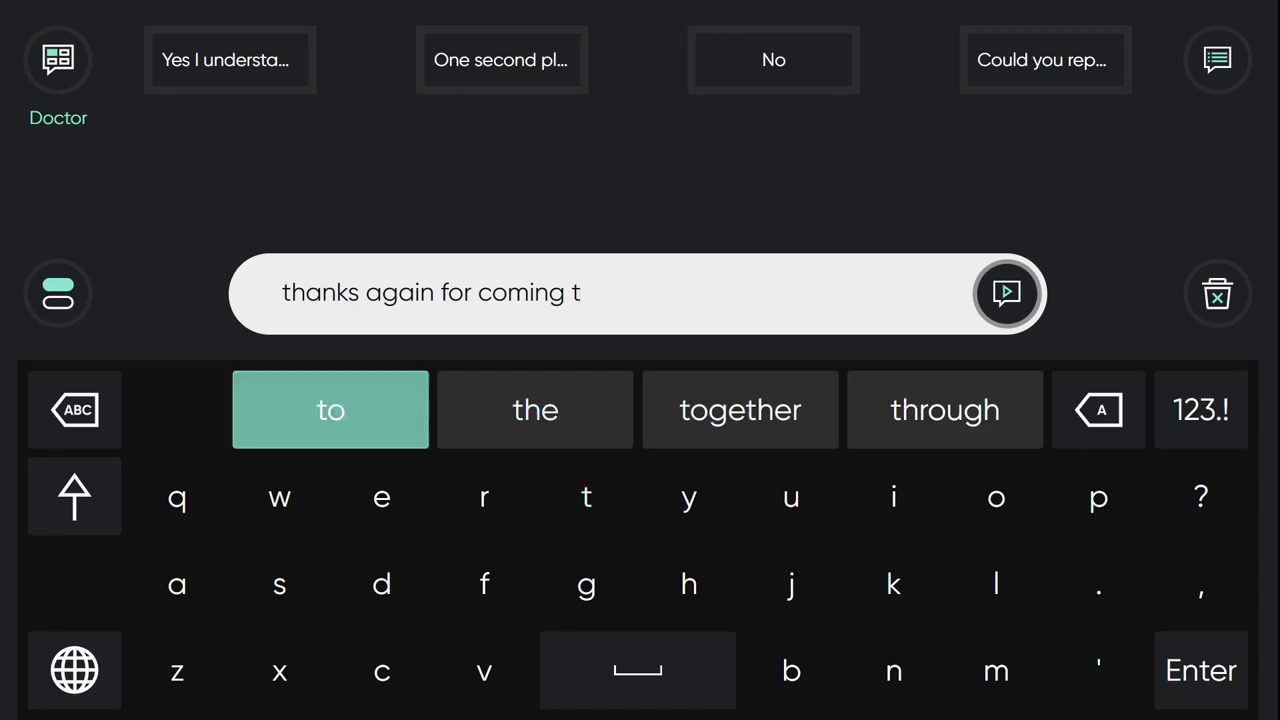
click(330, 409)
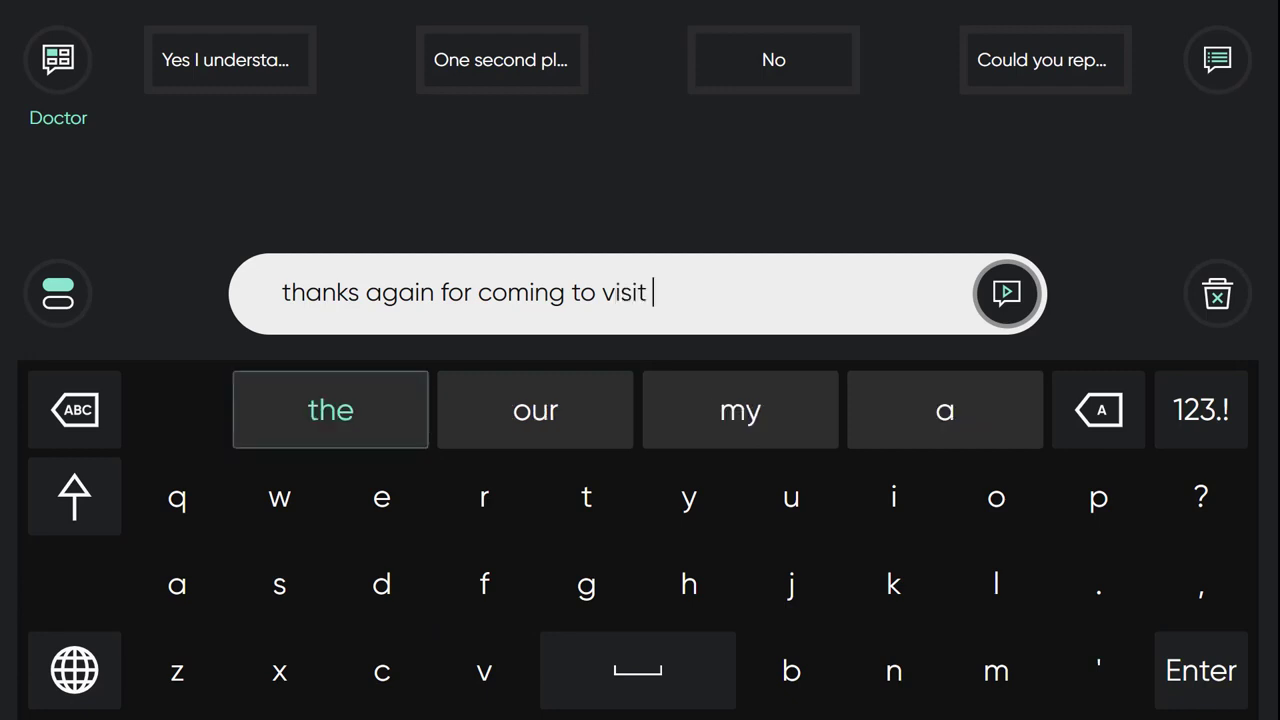
click(1007, 293)
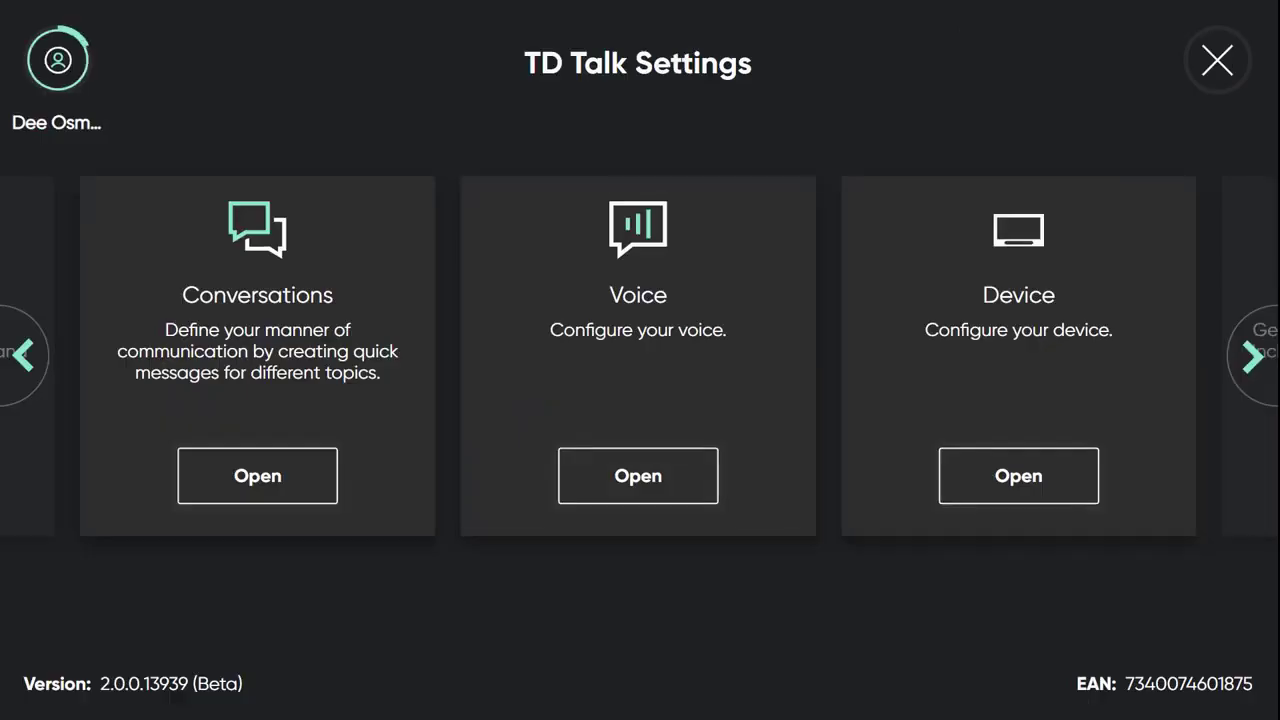
Step: Open My Account from Settings to see account details with Backup and Restore options
click(57, 60)
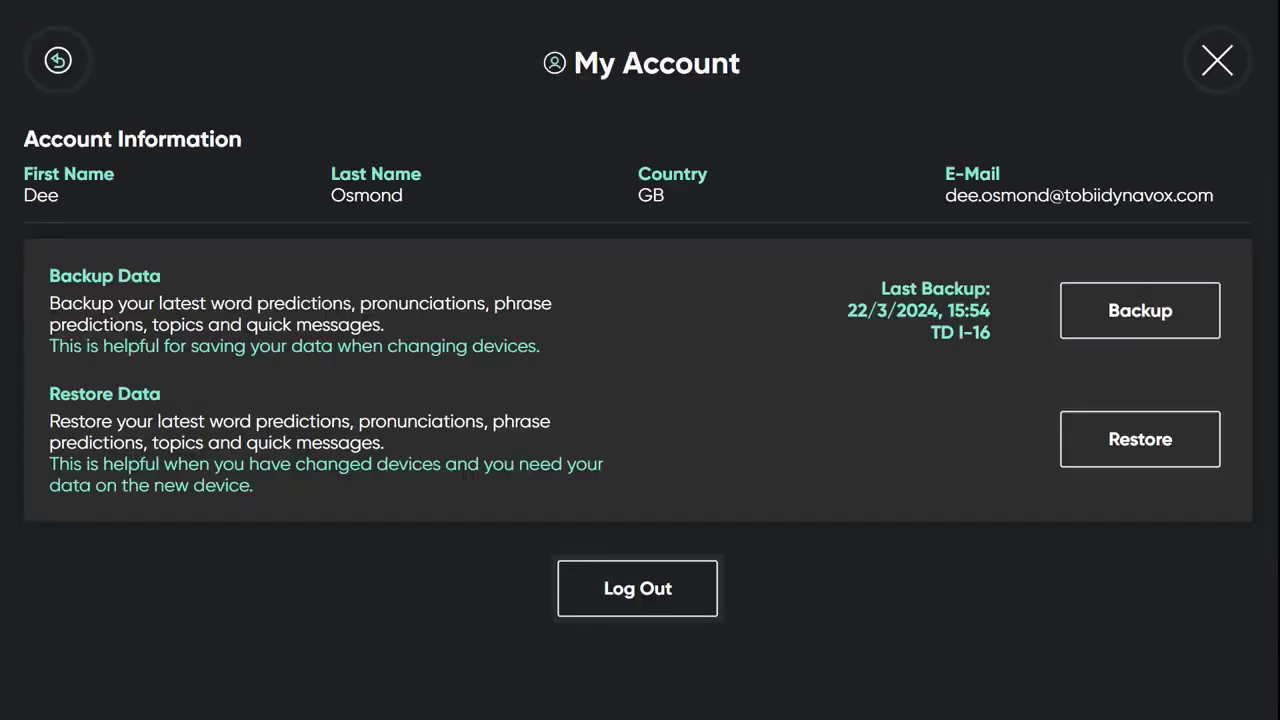